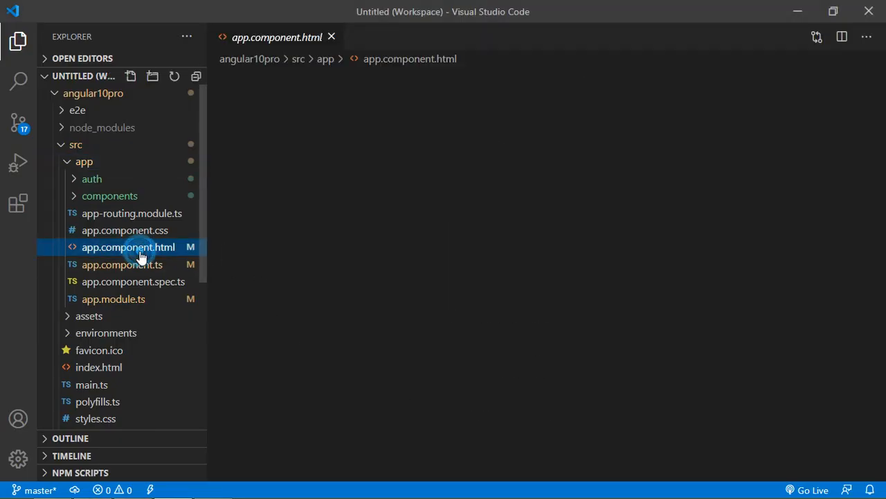
Step: Insert a div on line 2 below app-user with an empty [ngSwitch]="" binding
click(128, 247)
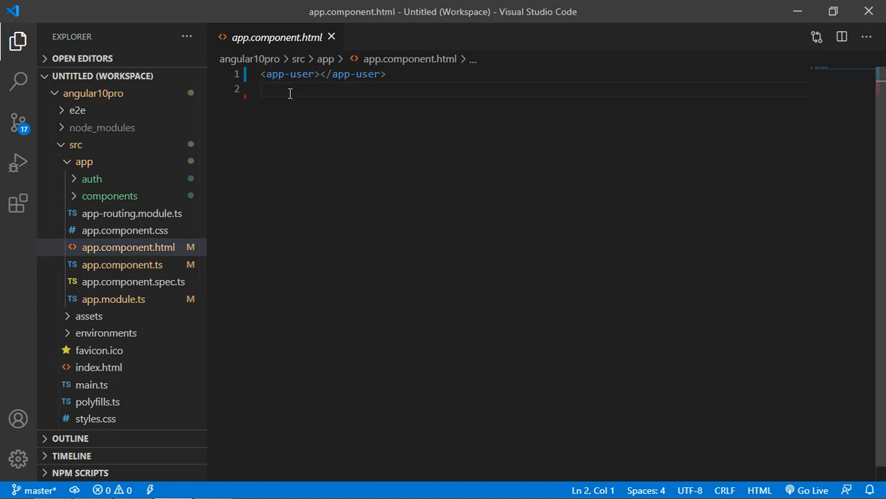
text(<d)
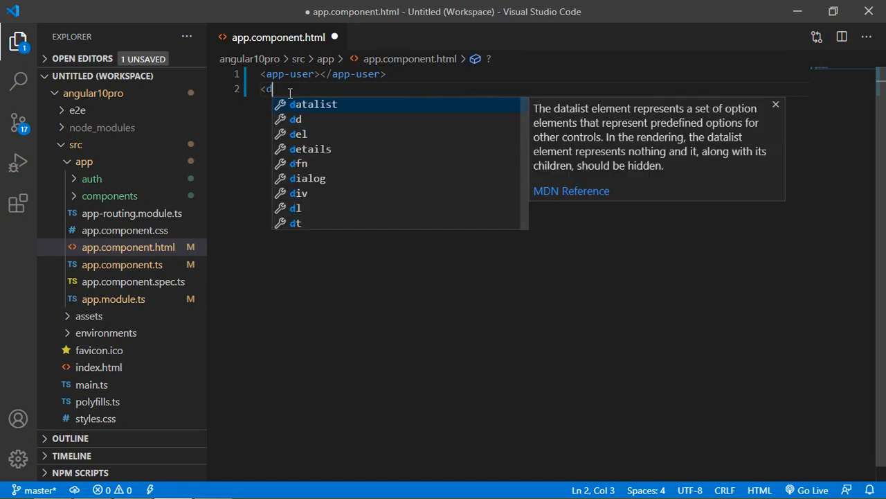
text(iv>)
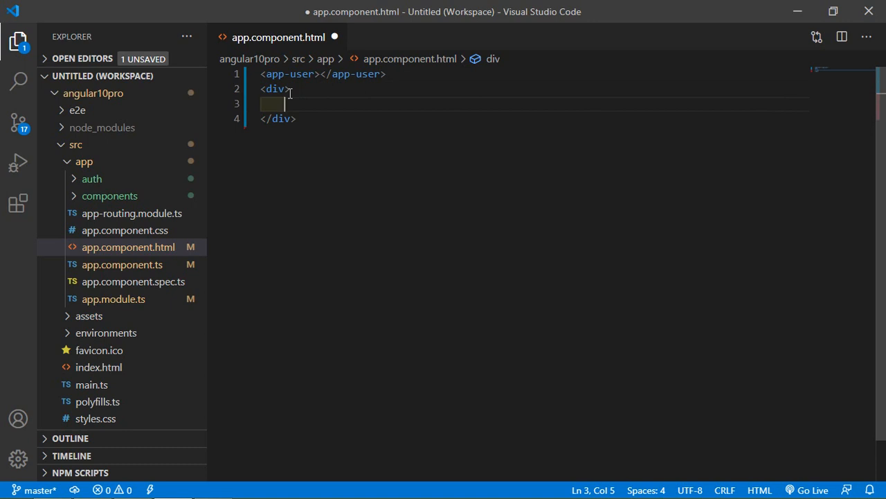
click(277, 89)
text( [)
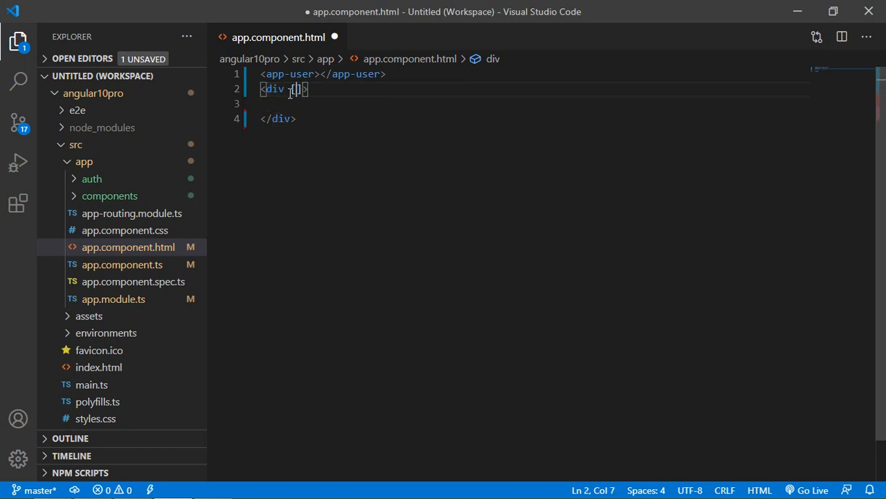
text(ng)
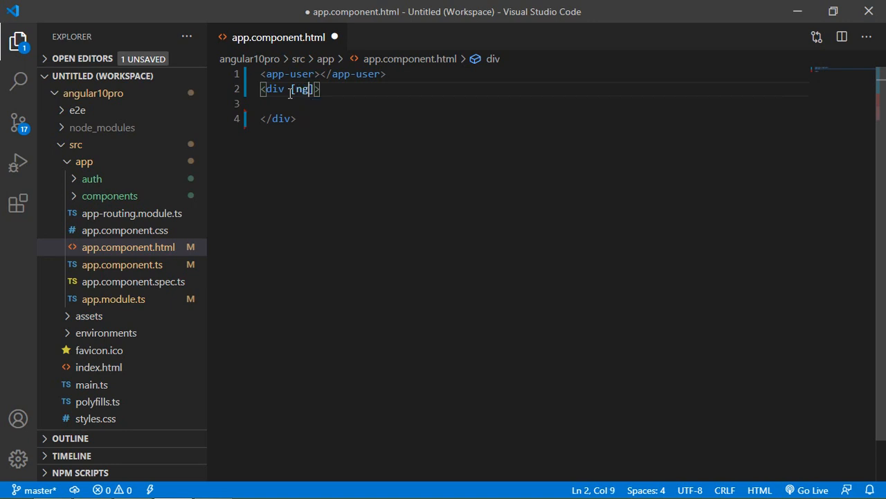
text(Swit)
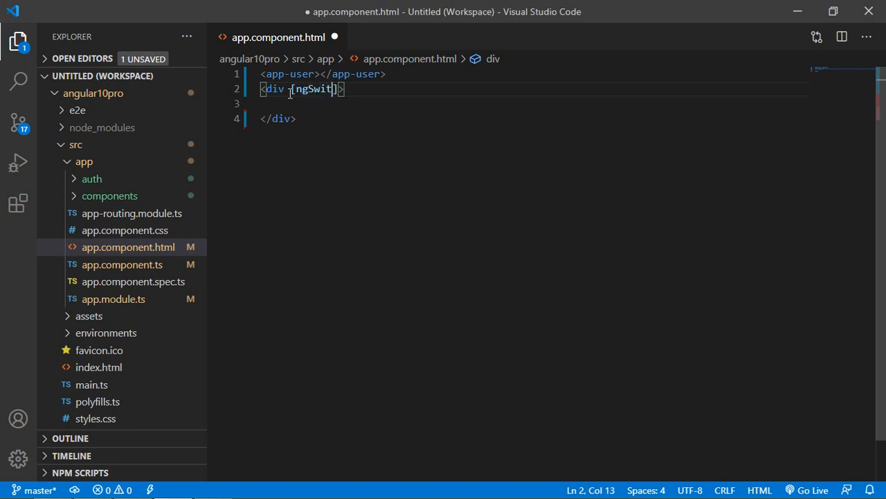
text(ch)
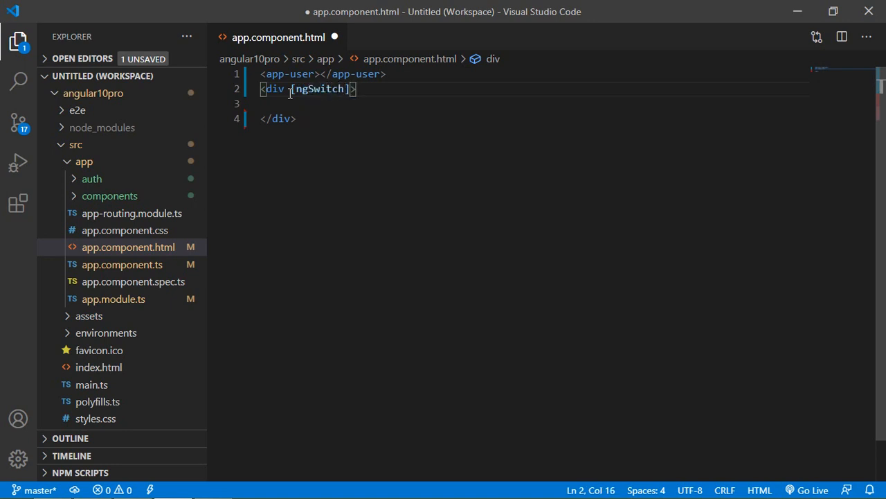
text(="")
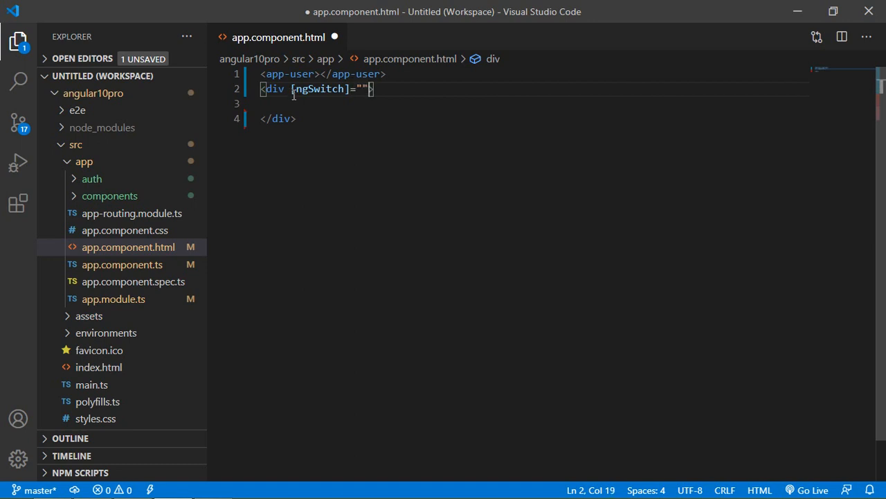
mouse_move(165, 264)
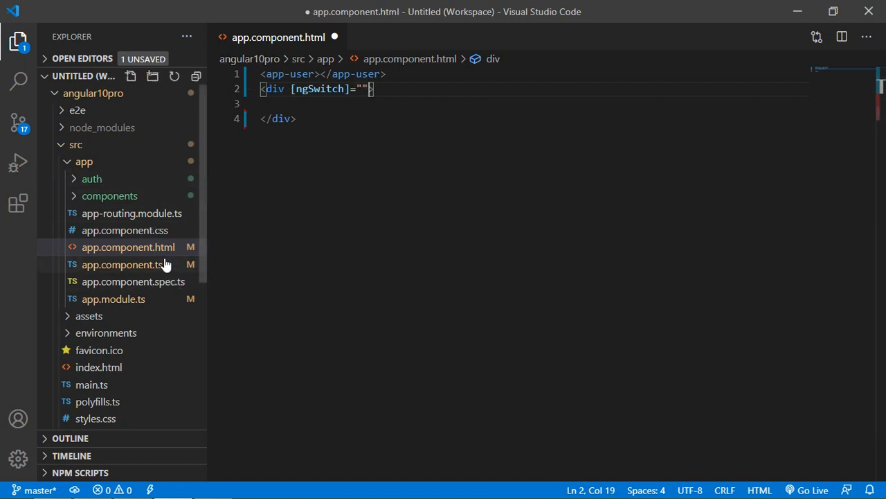
click(128, 248)
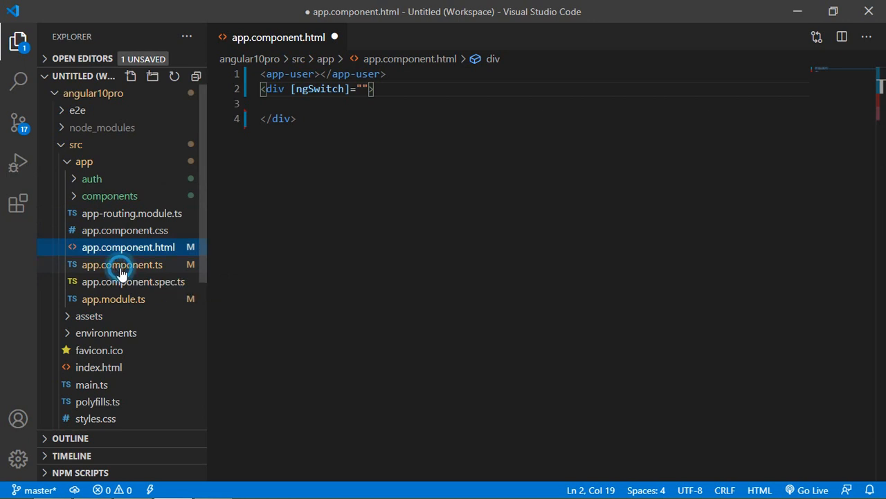
Step: Add color = 'red'; to AppComponent below the title property
click(122, 264)
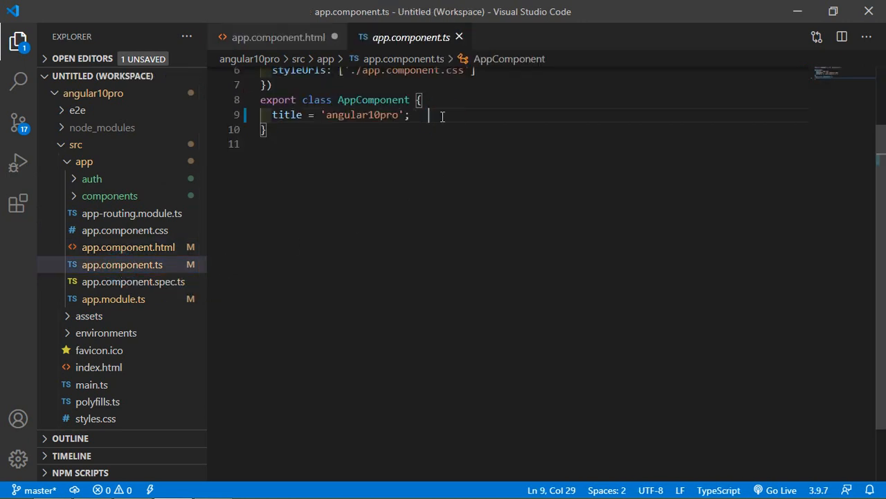
text(color)
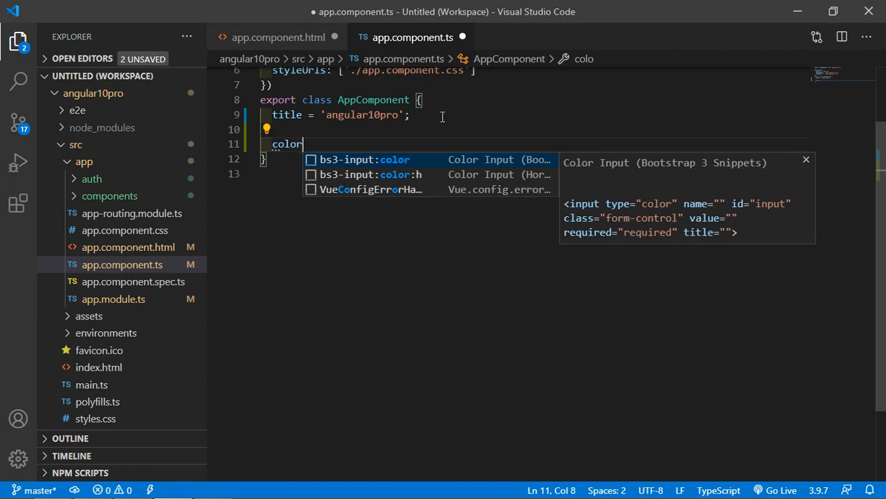
text(= '')
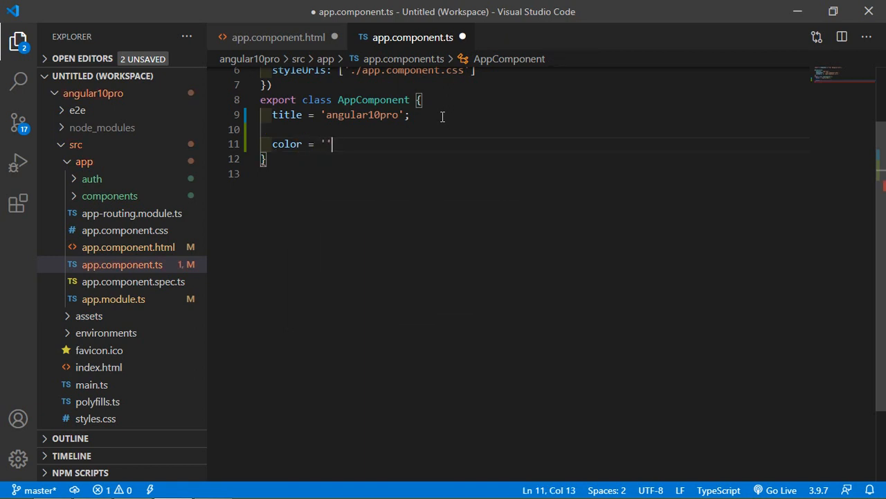
text(red)
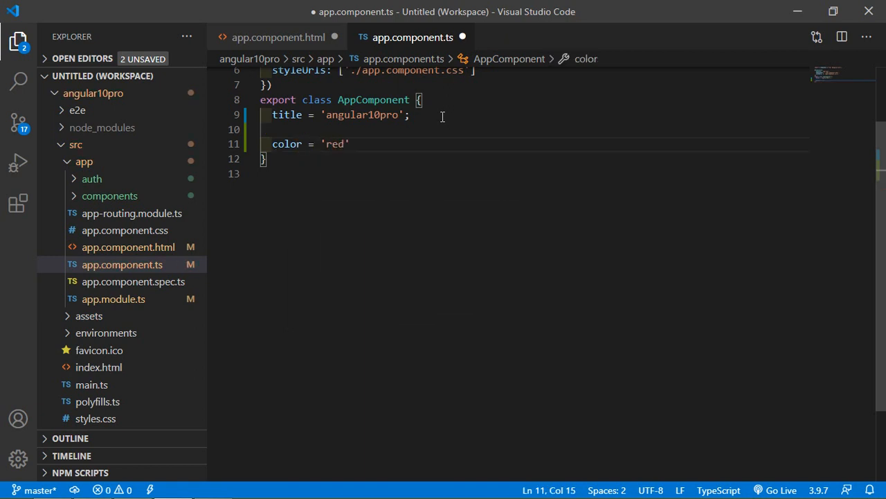
text(;)
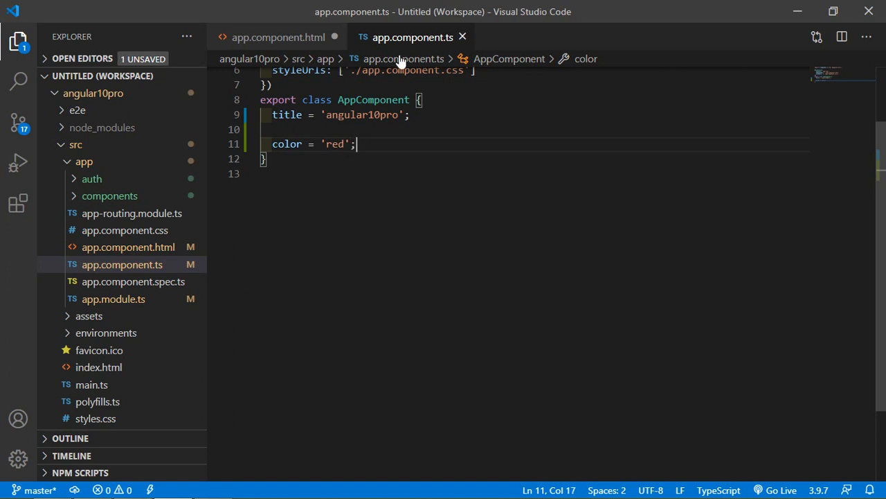
Step: Bind the template's ngSwitch expression to color
click(278, 36)
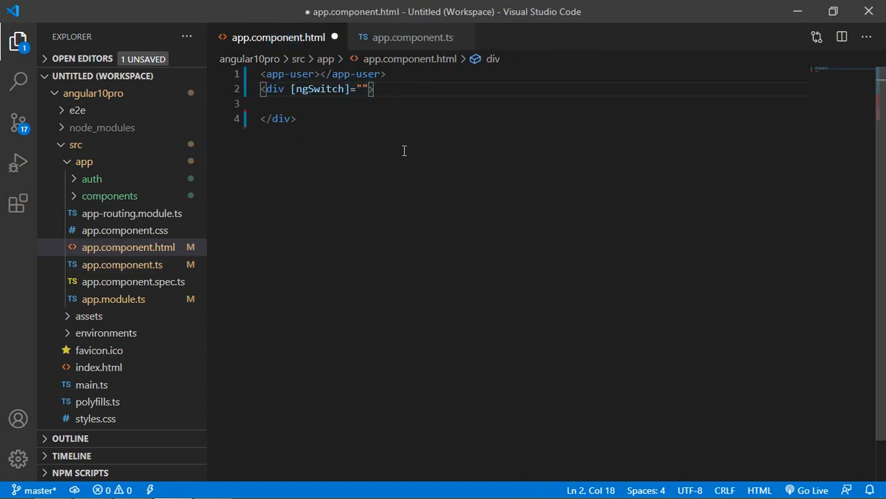
text(color)
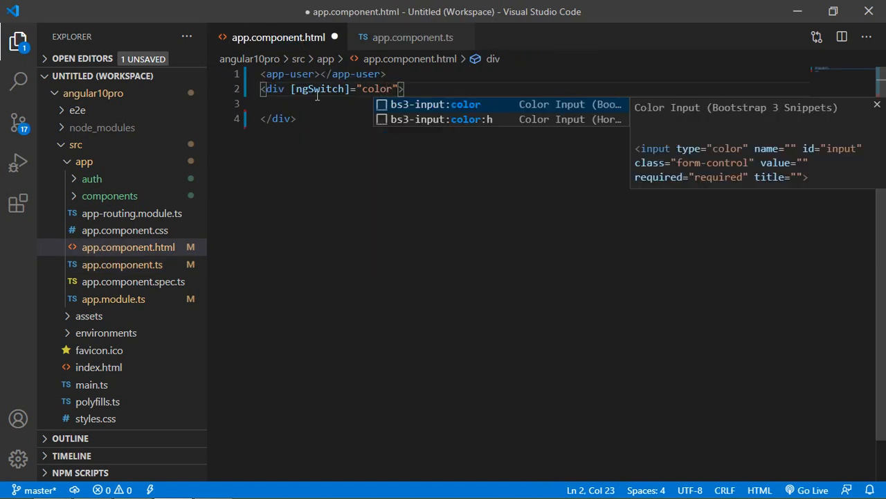
click(412, 37)
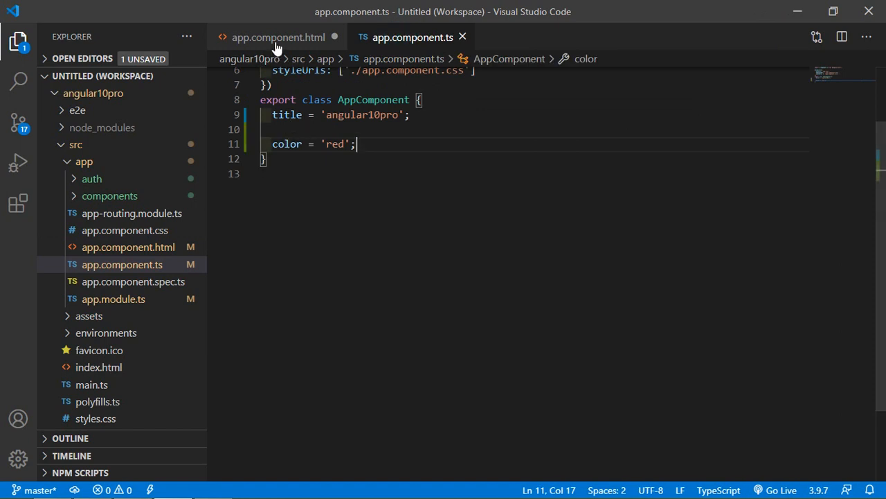
Step: Add a first child div with a 'Red Color' paragraph inside the ngSwitch div
click(278, 37)
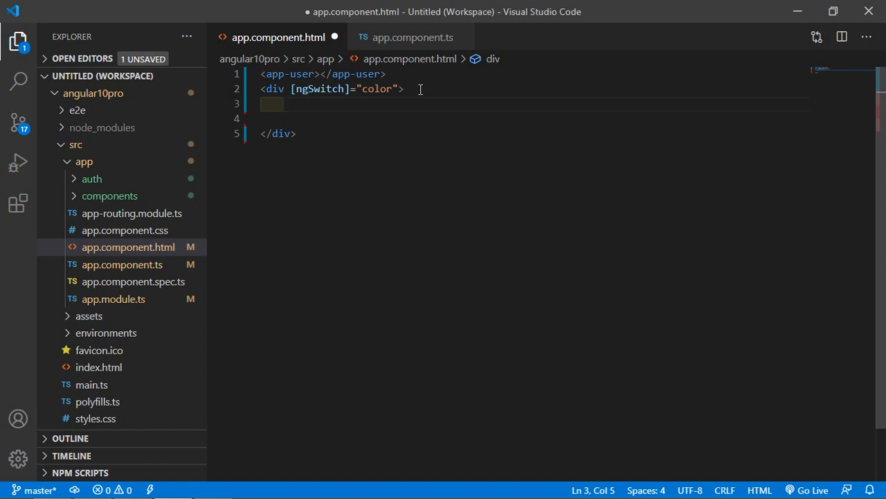
text(<div)
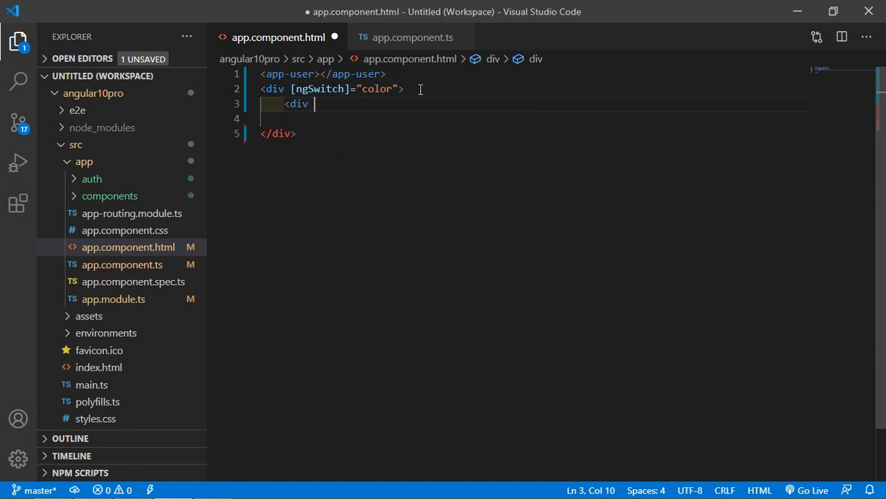
text(>)
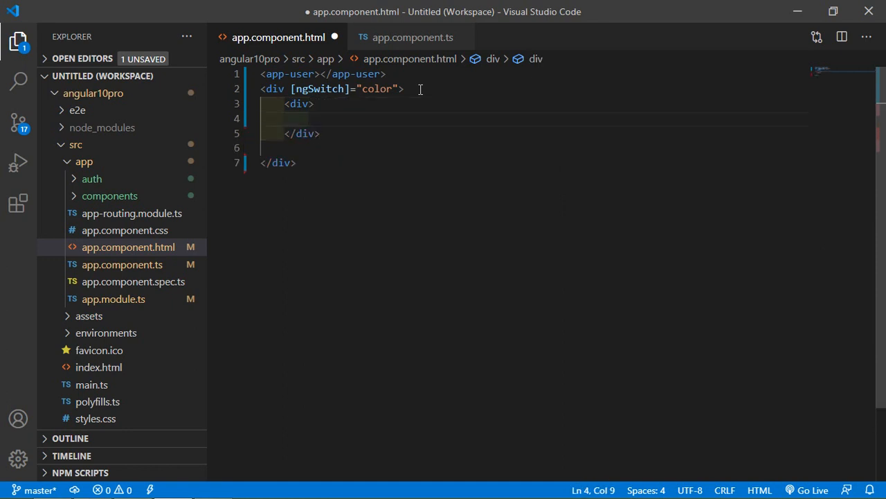
text(<)
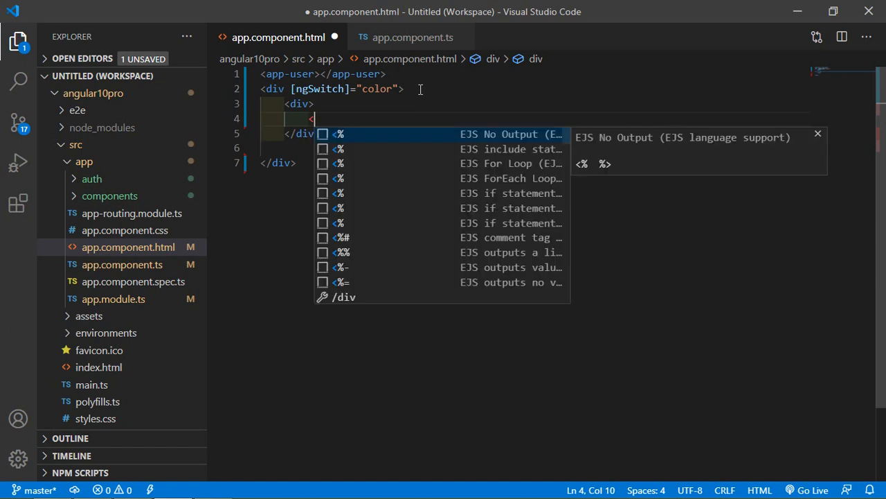
text(p></p>)
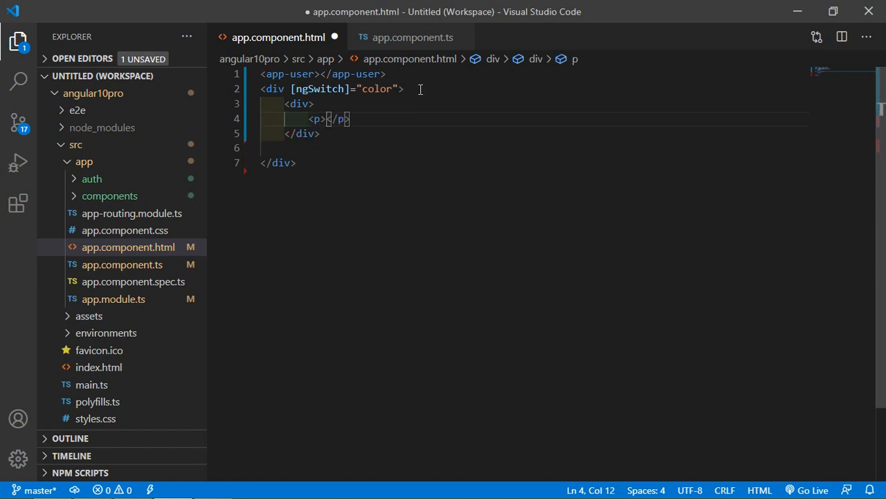
text(Red c)
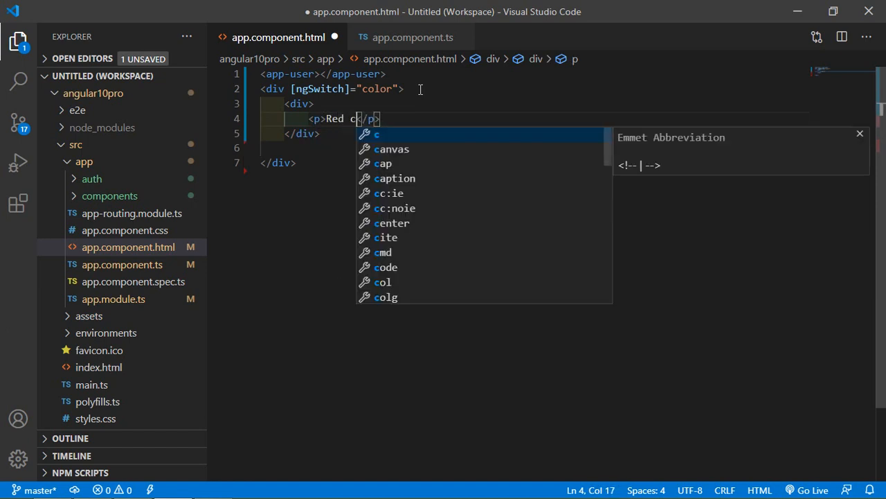
text(olor)
click(535, 147)
text(<div>)
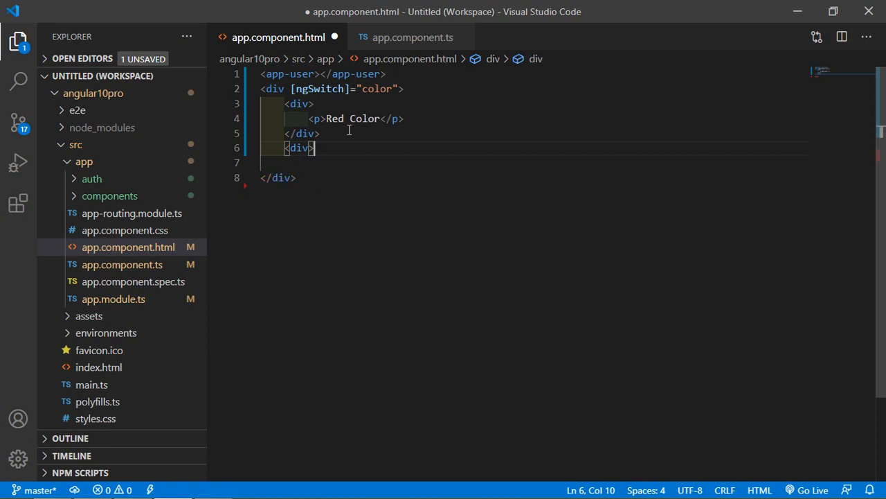
Step: Add a second block with a 'Green Color' paragraph
text(<p></p>)
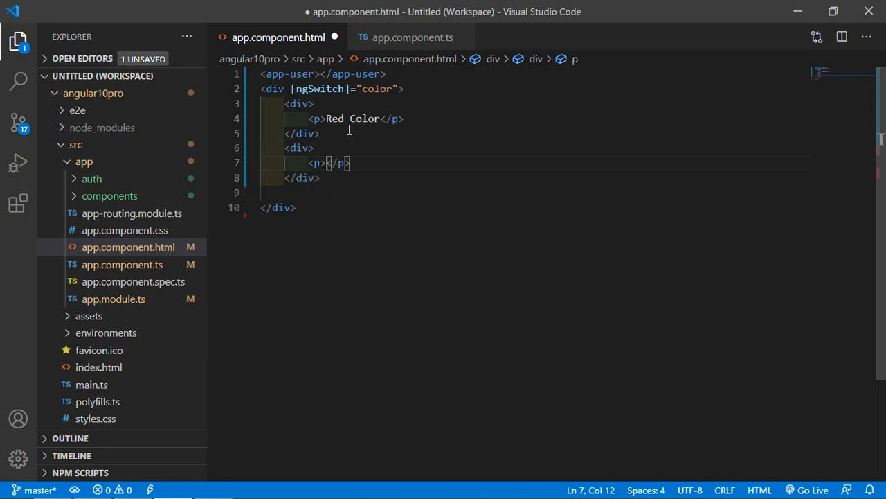
text(Green C)
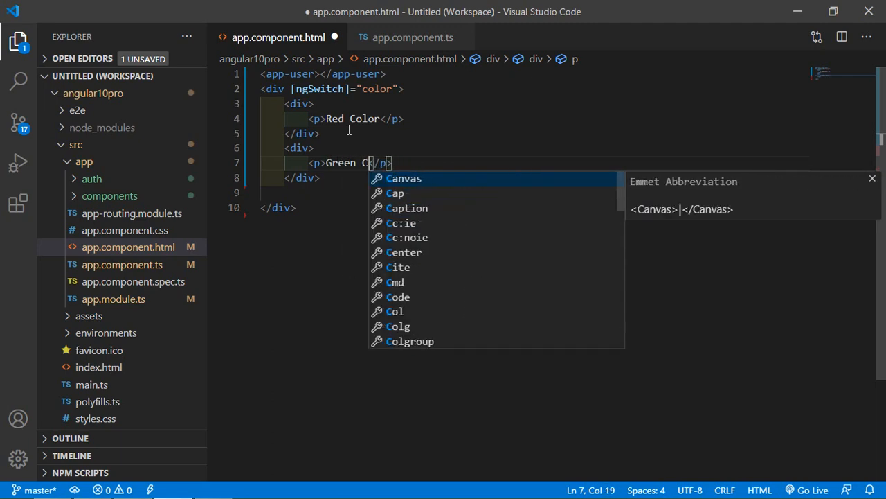
text(olor)
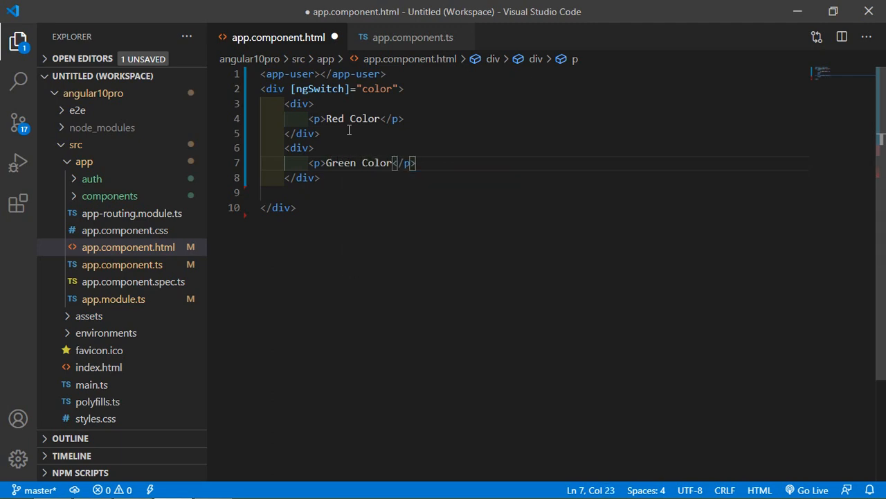
text(<div>)
text(<p></p>)
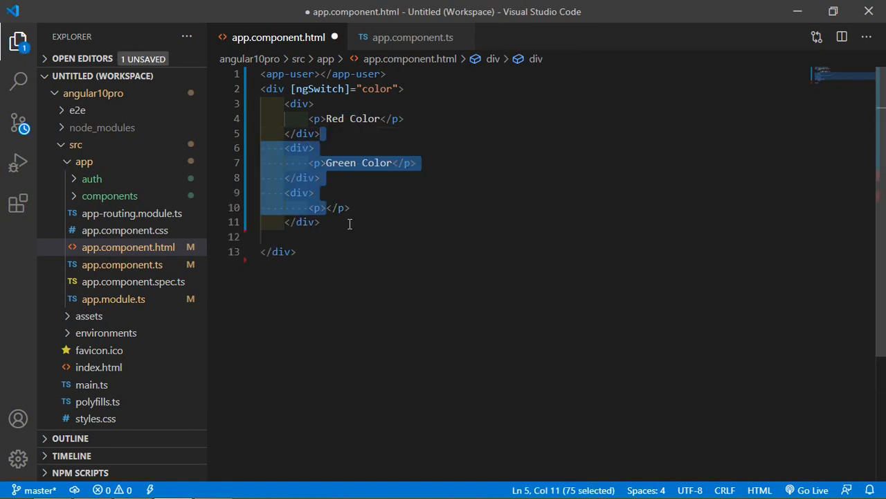
Step: Fill the remaining blocks with 'Blue Color' and 'Default Color' paragraphs
click(329, 208)
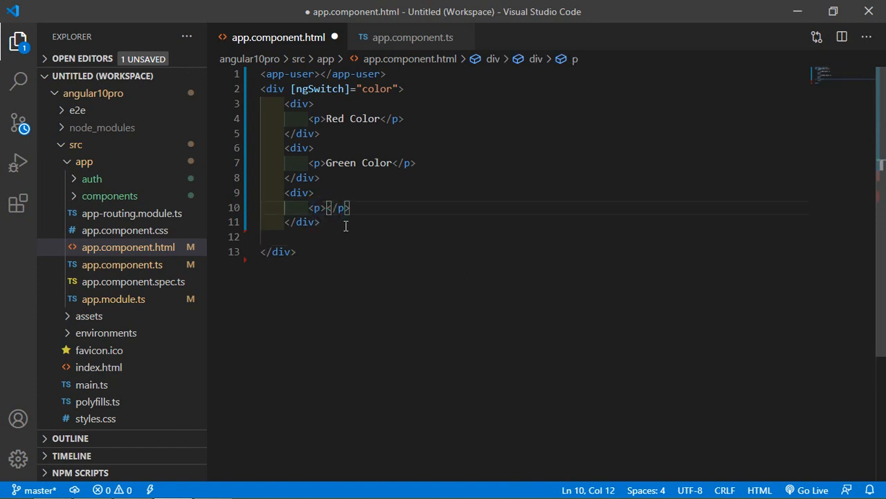
text(Vlu)
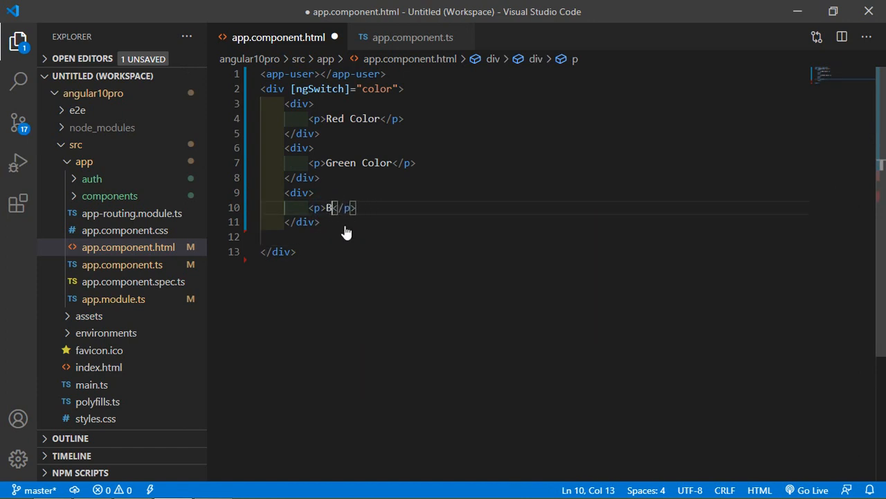
text(lue Color)
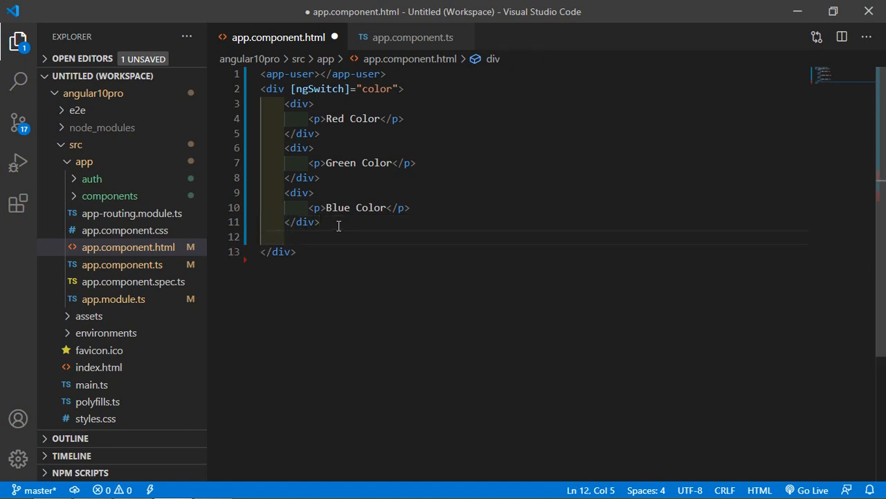
text(<div>)
text(<p>Default Color</p>)
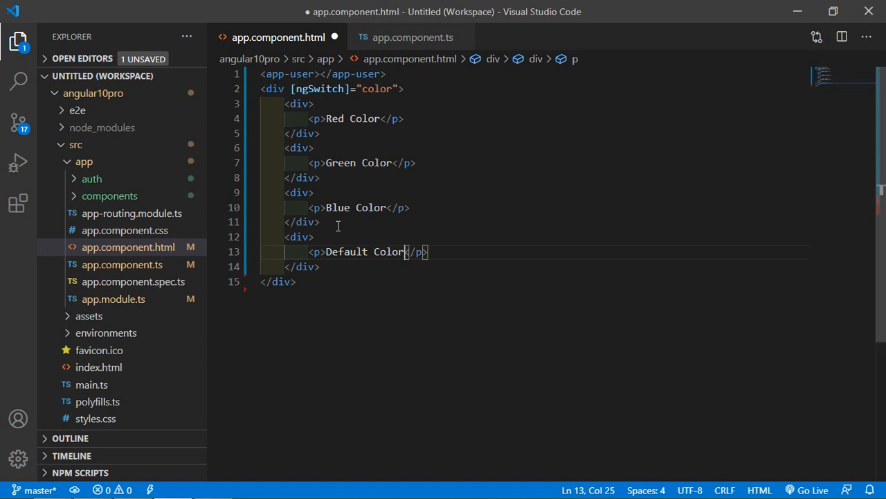
click(295, 281)
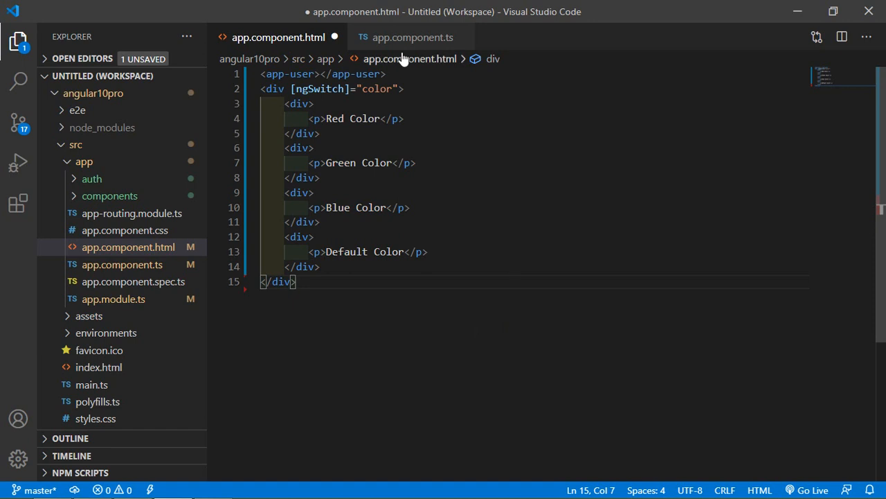
Step: Start a .box rule in app.component.css with height and width of 200px
click(124, 230)
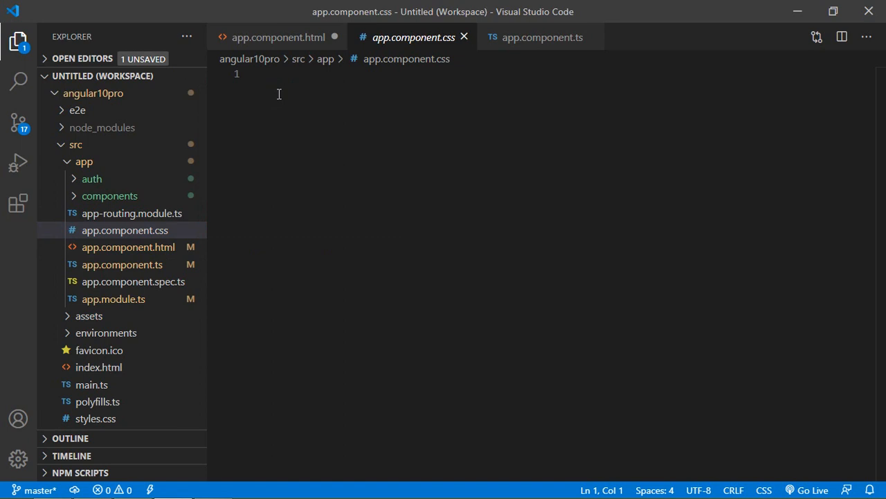
text(.bo)
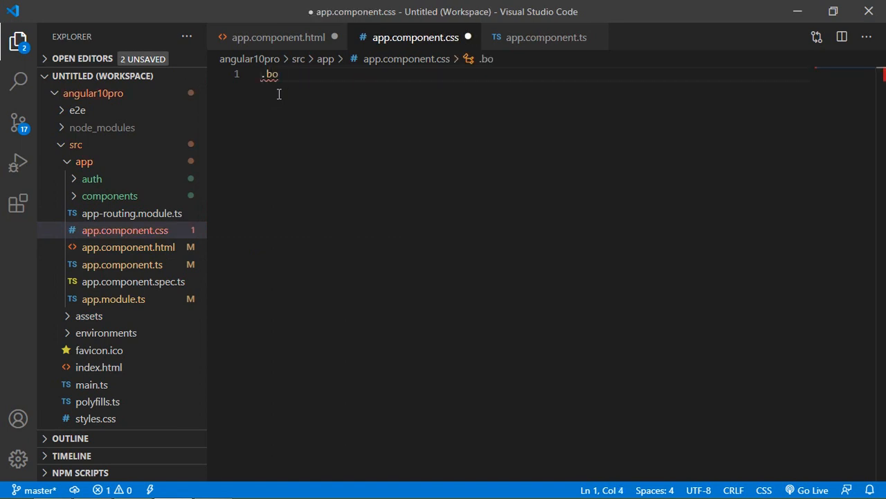
text(x{)
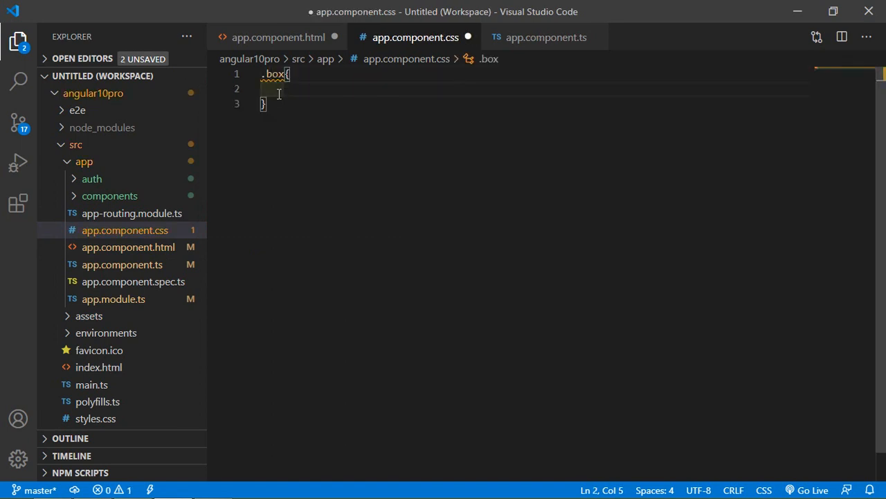
text(height)
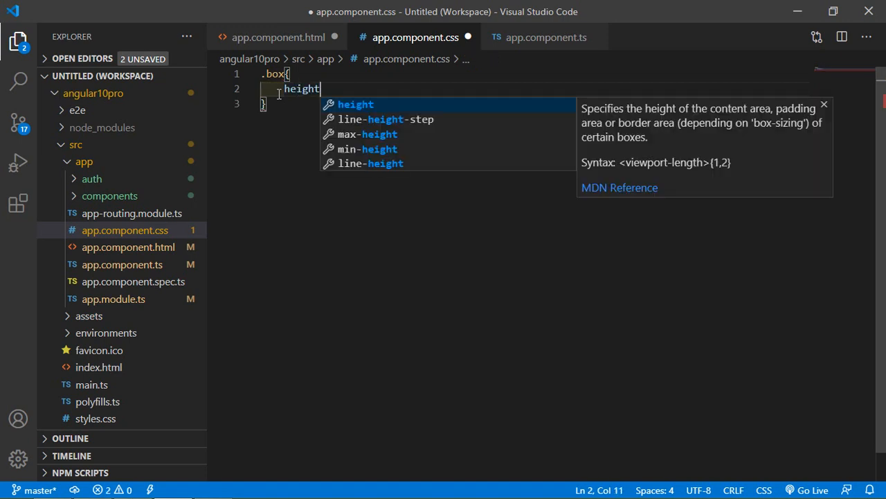
text(: ;)
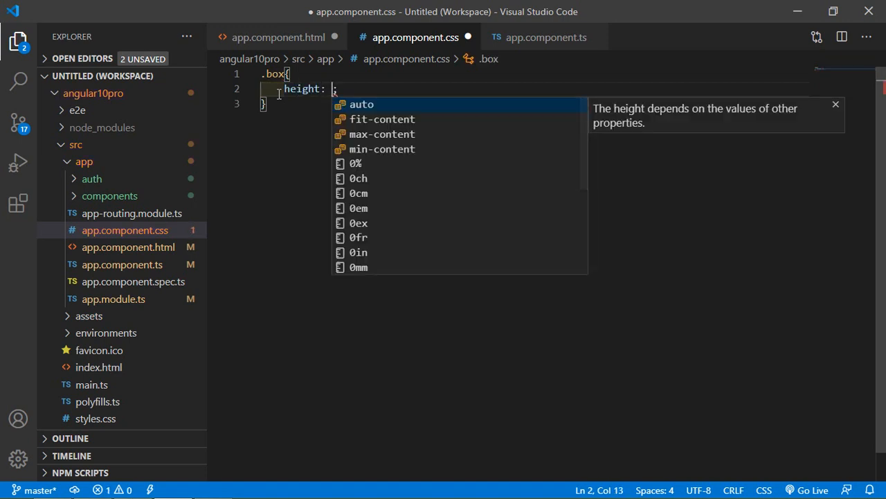
text(200px;)
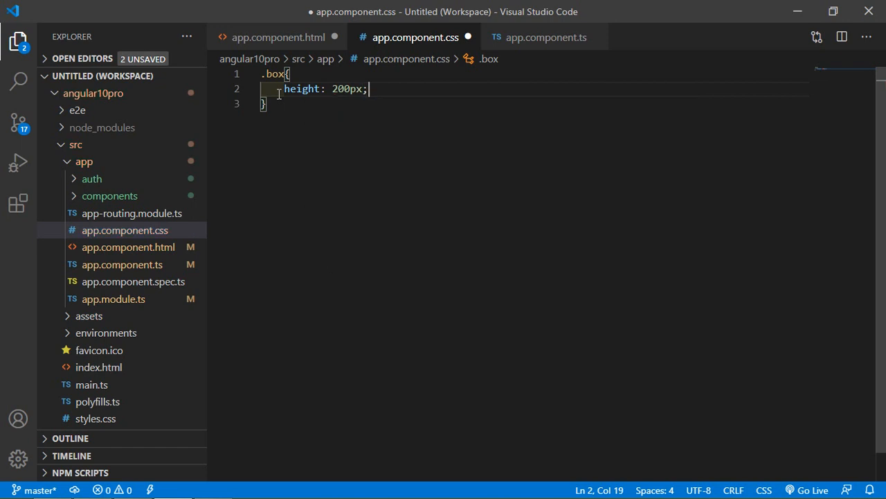
text(width)
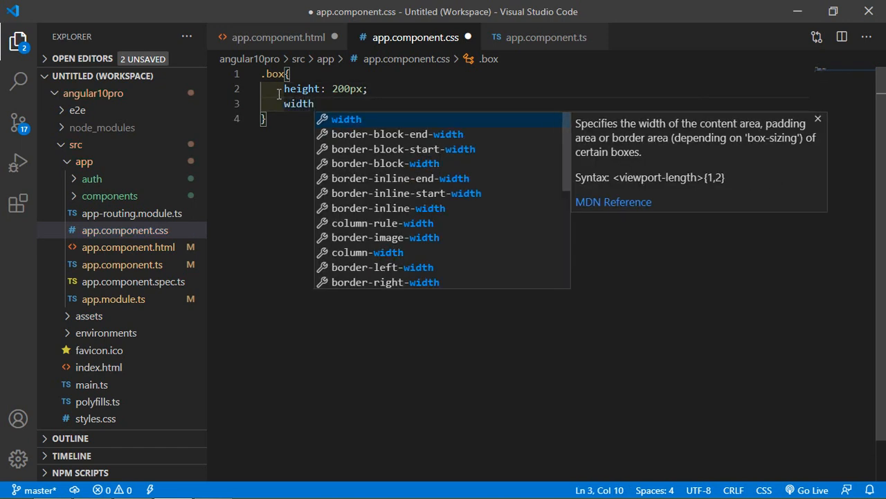
text(:200px;)
text(te)
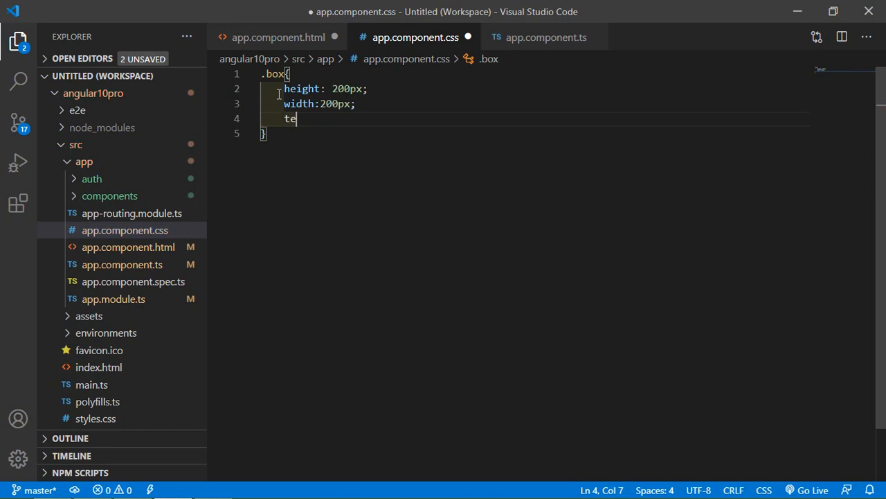
Step: Add text-align: center and a 1px solid #000 border to the .box rule
text(xt-align: center;)
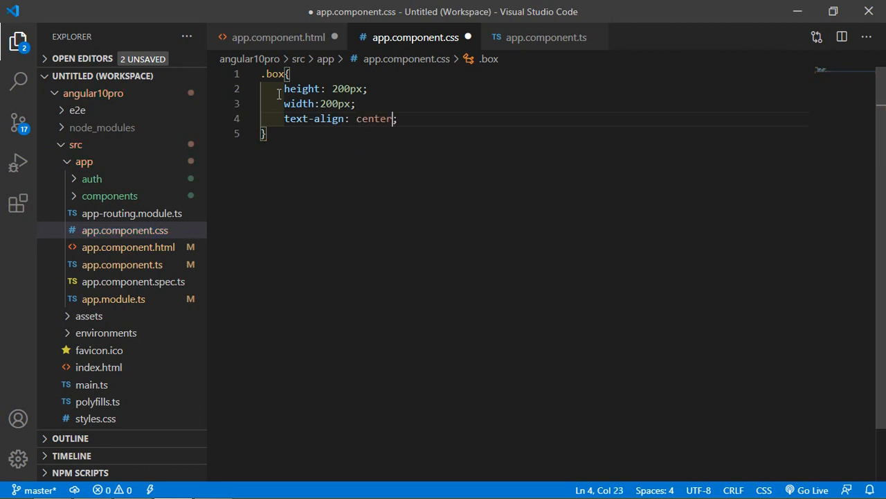
text(bor)
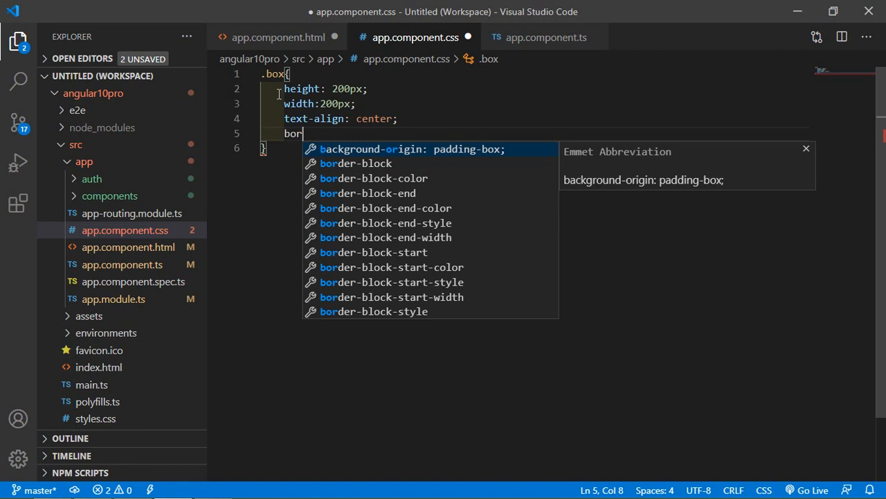
text(der)
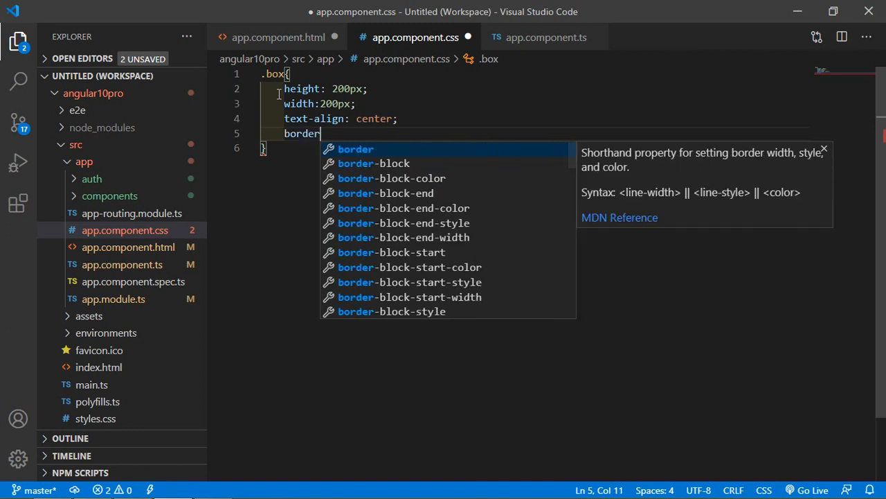
text(:)
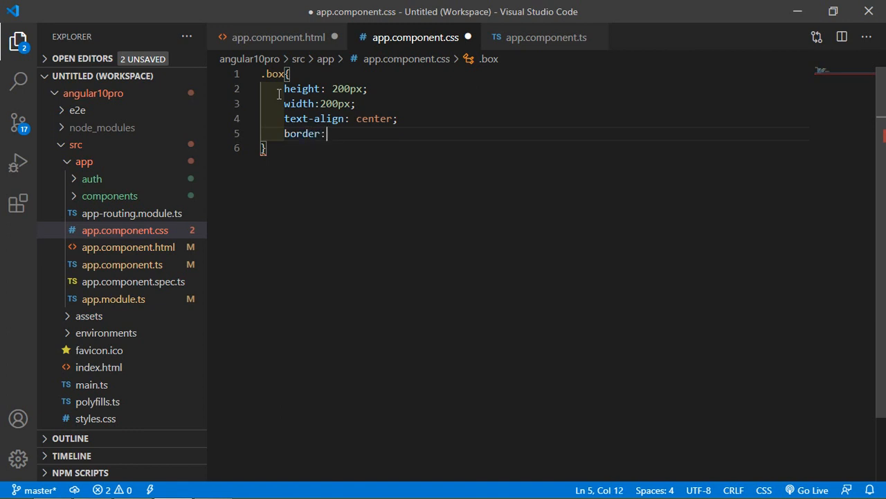
text(1px s)
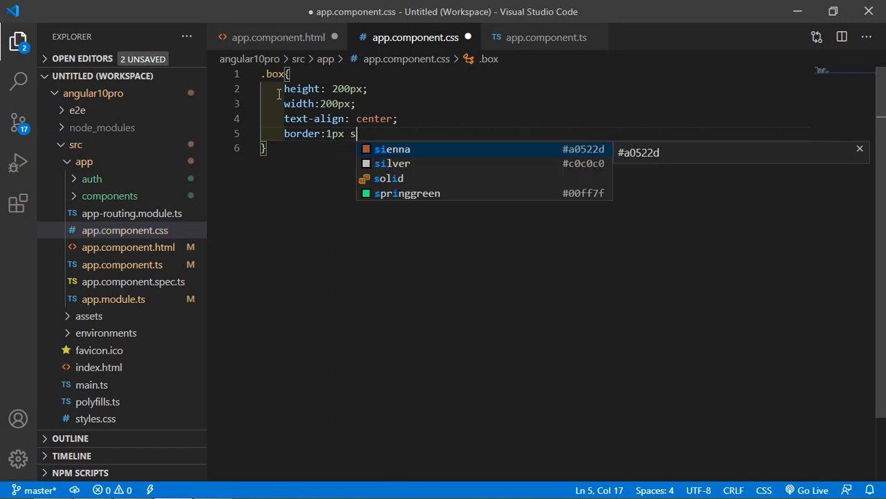
text(olid)
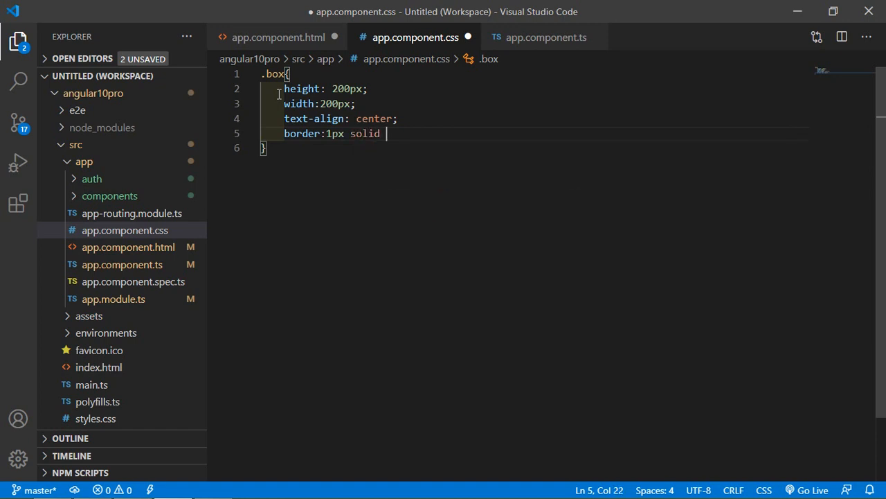
text(#c)
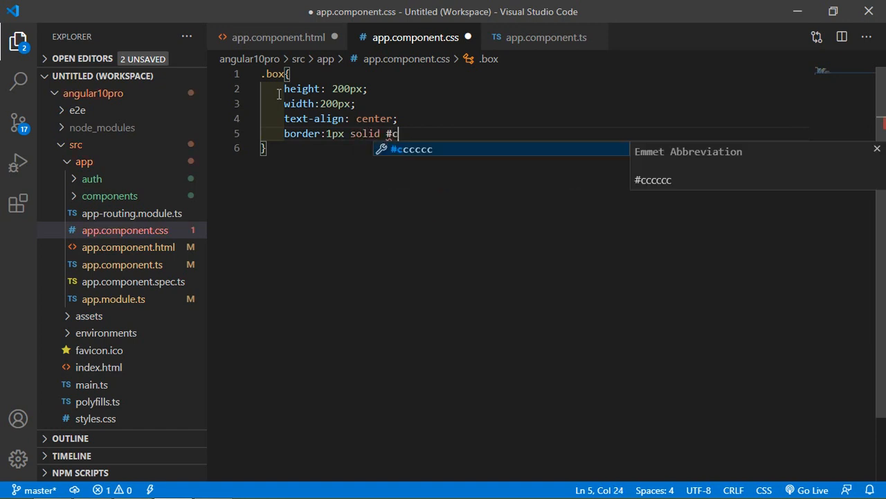
text(000;)
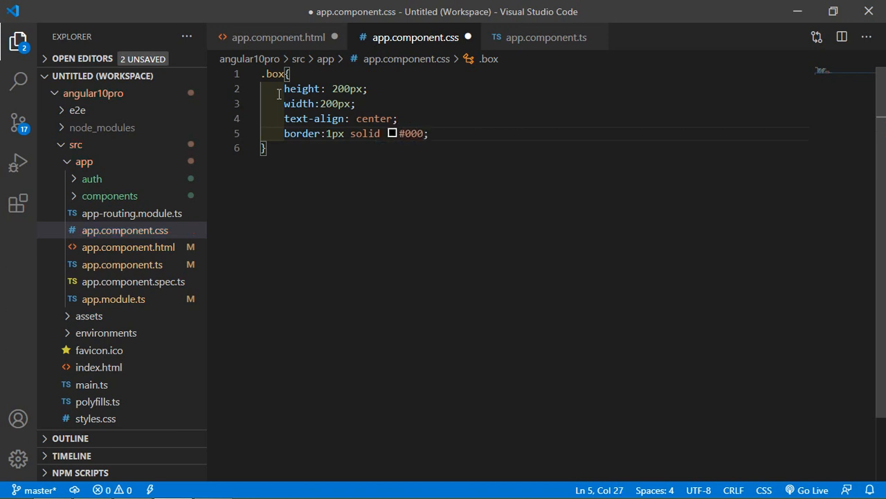
click(265, 148)
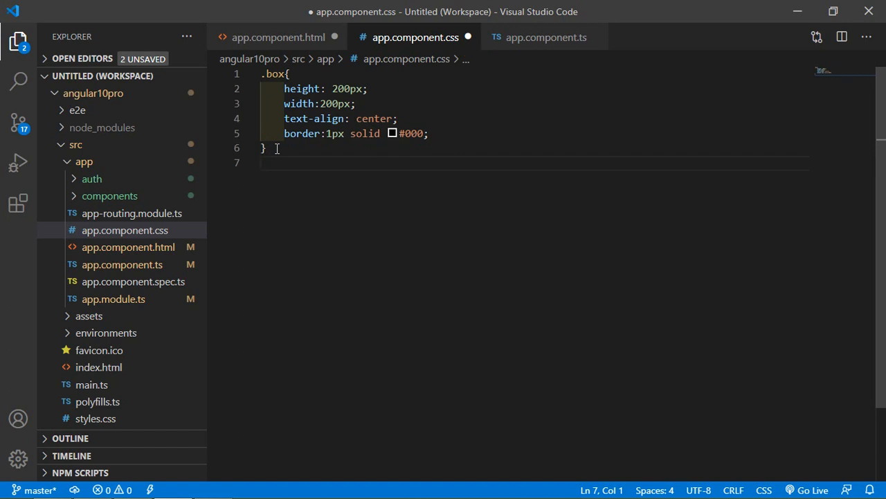
Step: Add .red and .green rules with red and green background colours
text(.red{)
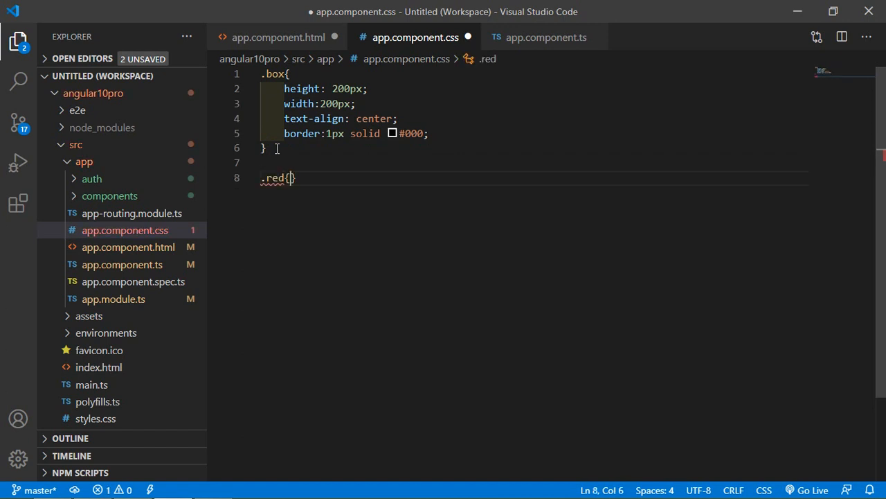
text(b)
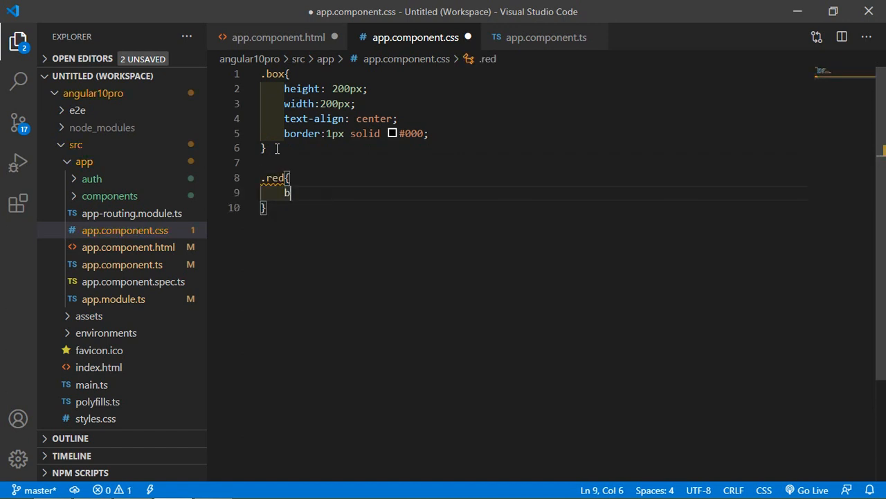
text(ackground-color: ;)
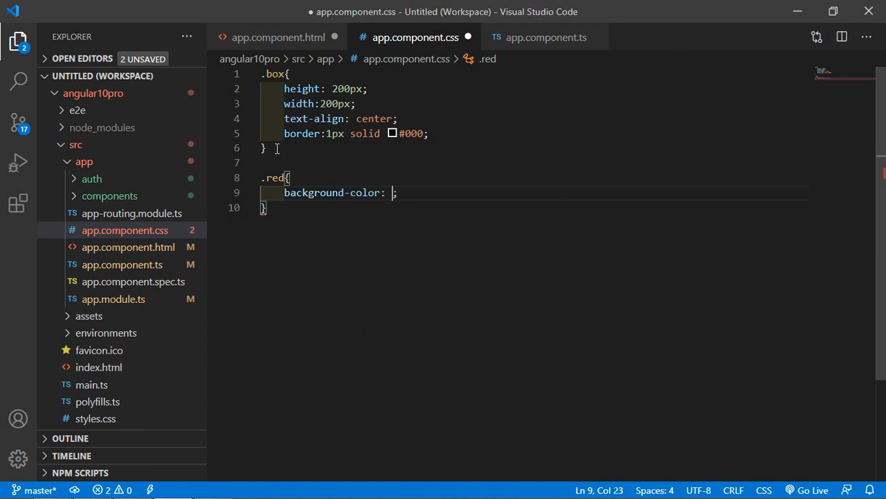
text(red)
text(.)
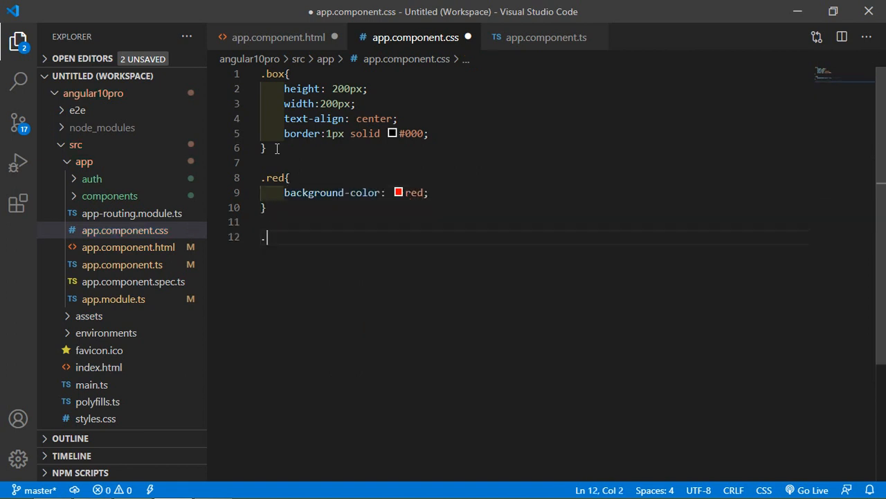
text(green{)
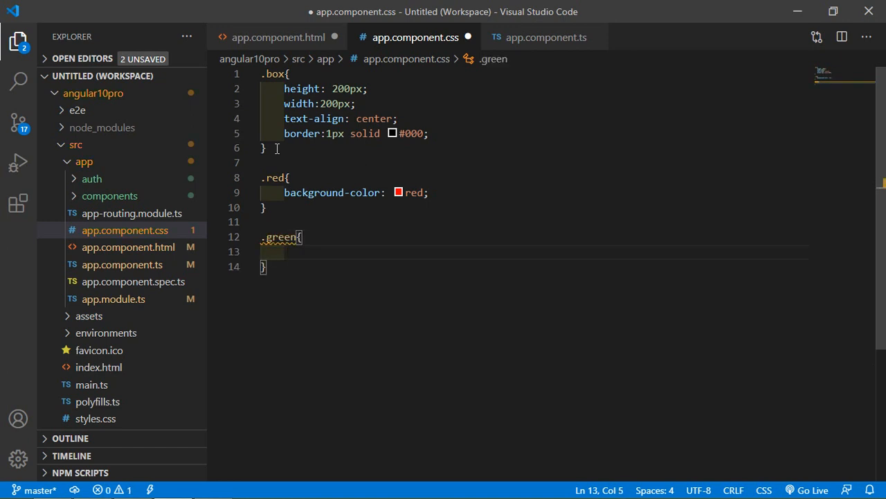
text(background-color: ;)
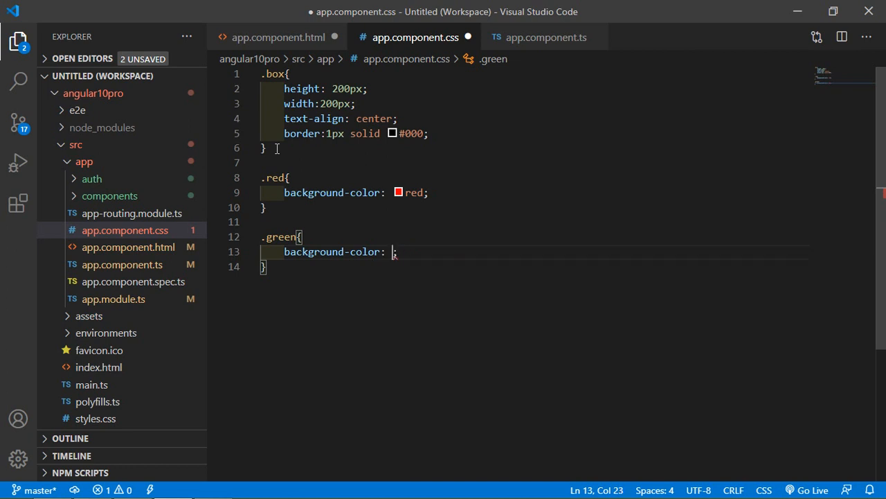
text(green;)
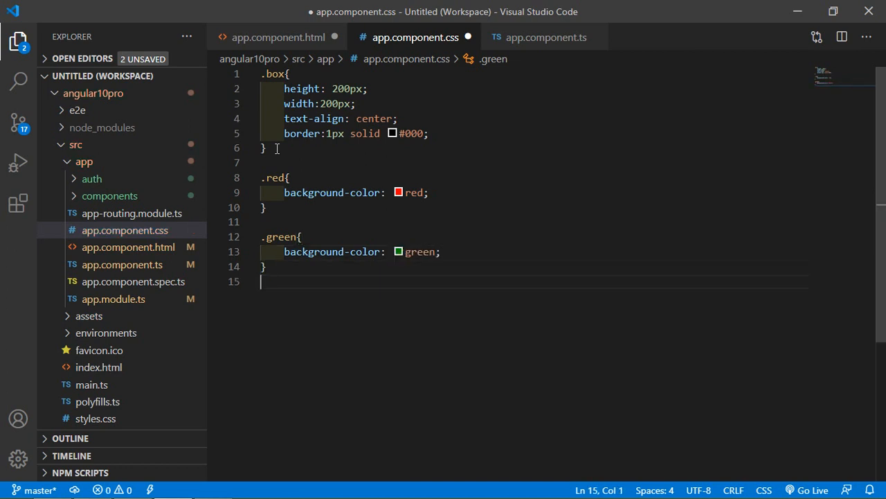
Step: Add .blue and .default rules with blue and white background colours
text(.b)
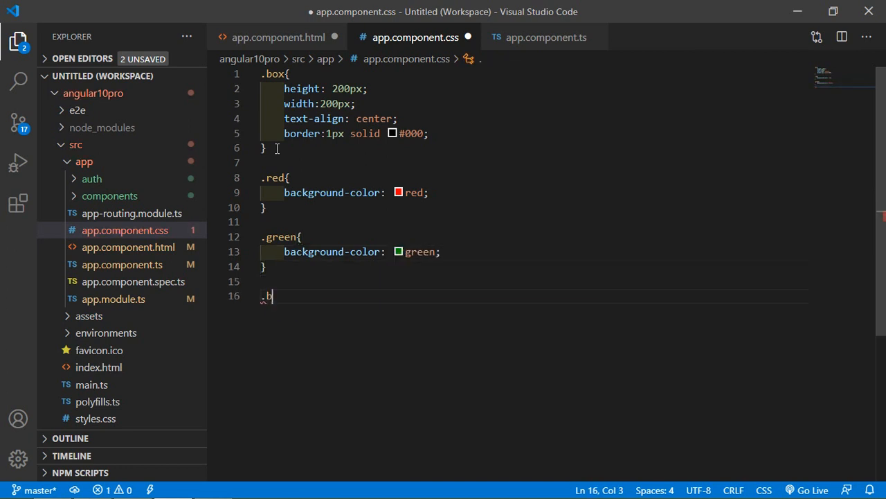
text(lue{)
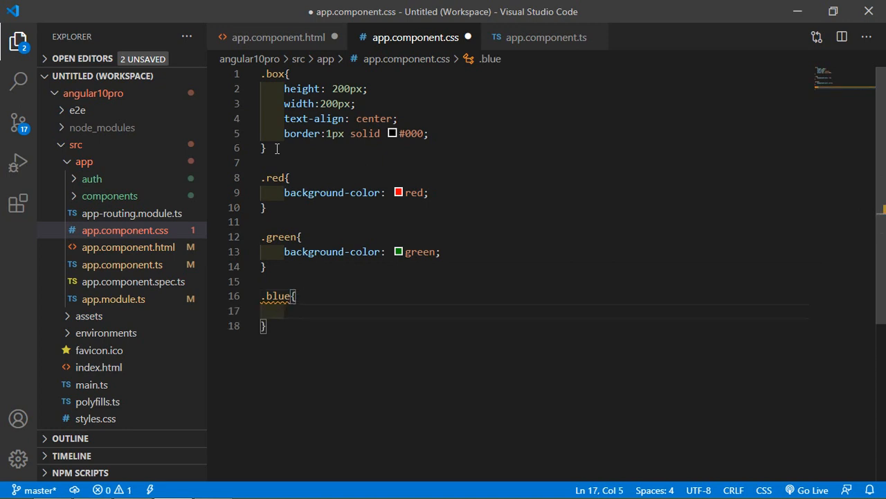
text(background-color: ;)
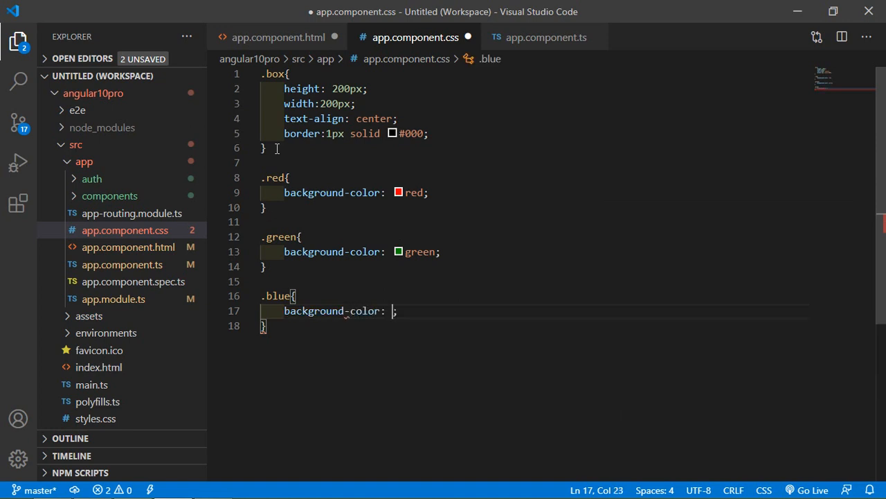
text(blue)
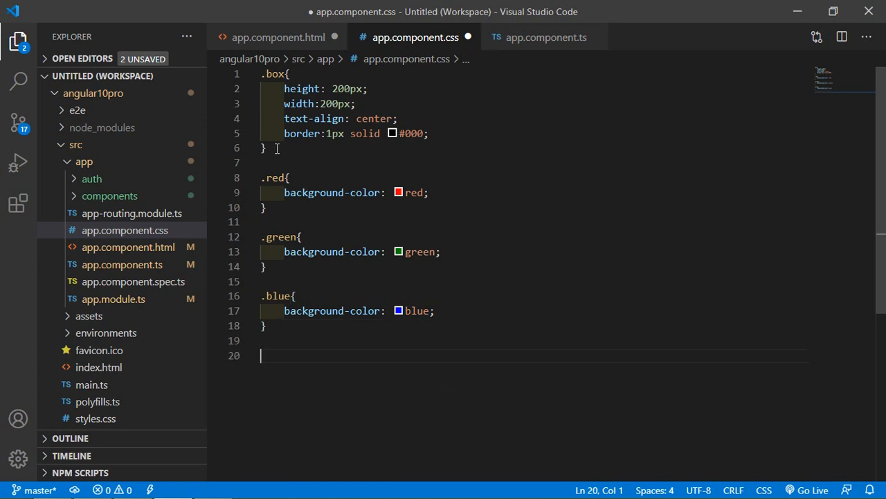
text(.d)
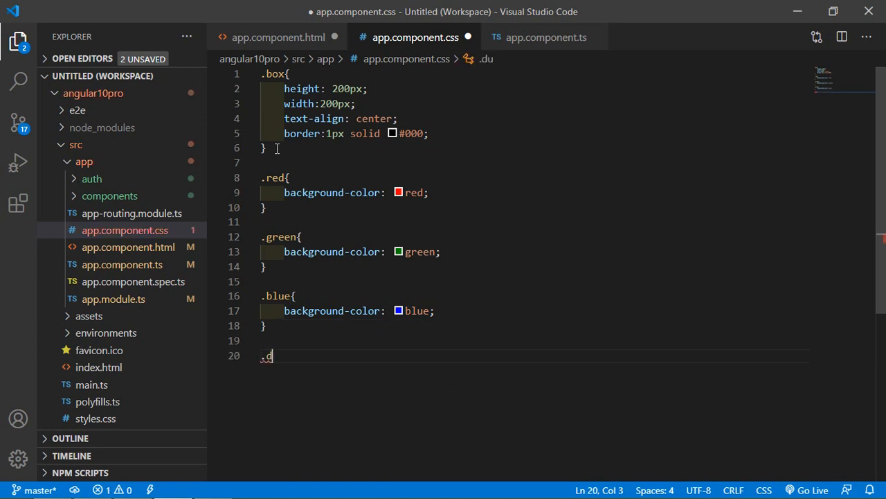
text(e)
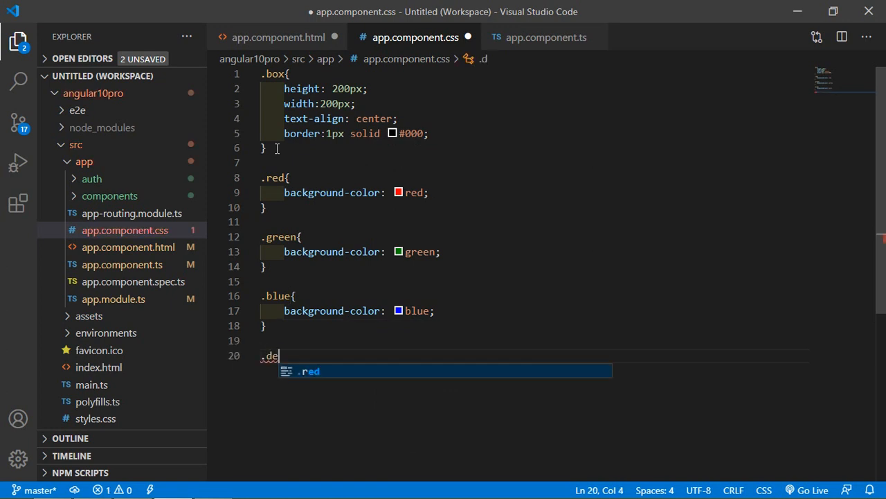
text(fault{)
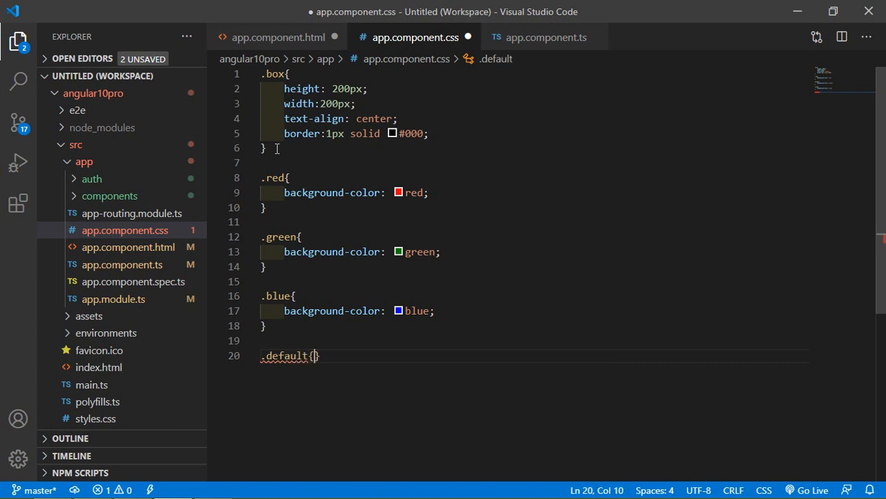
text(back)
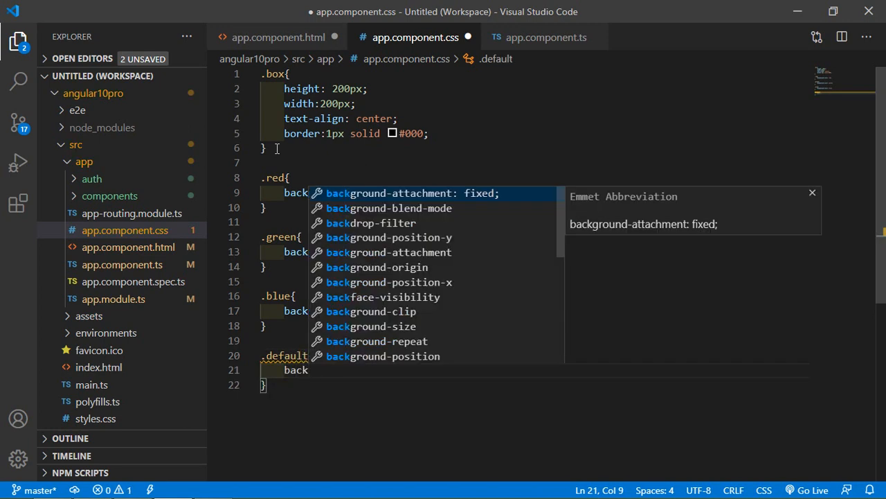
key(Down)
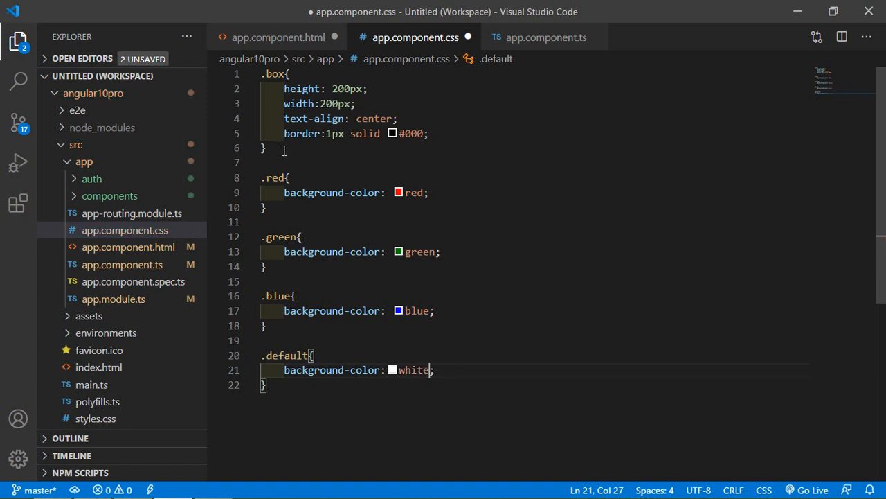
Step: Give the Red Color block in app.component.html the classes box red
click(578, 221)
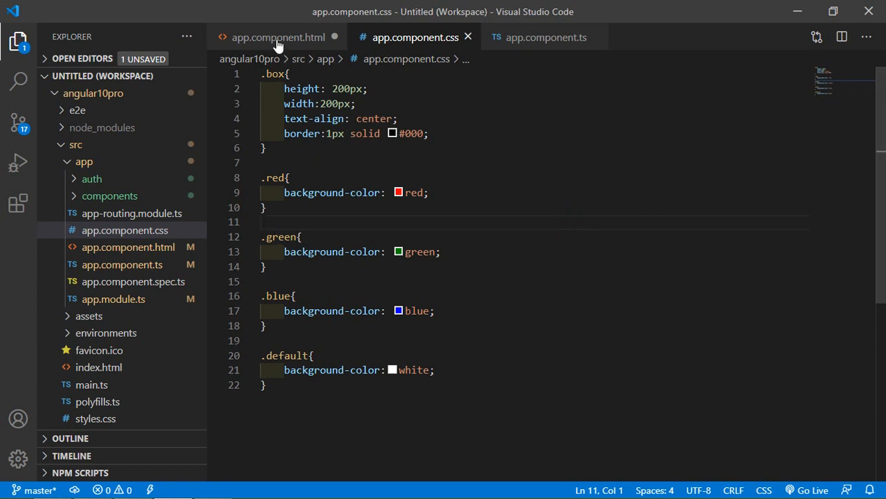
click(278, 37)
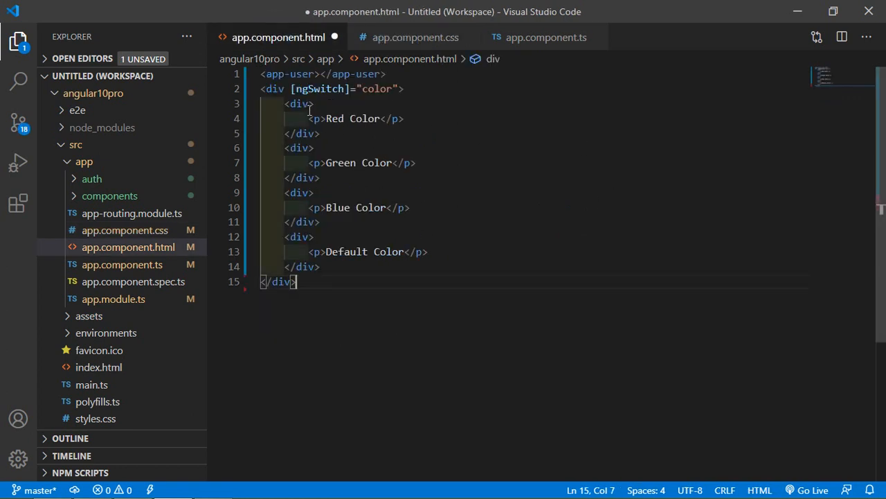
text(class=")
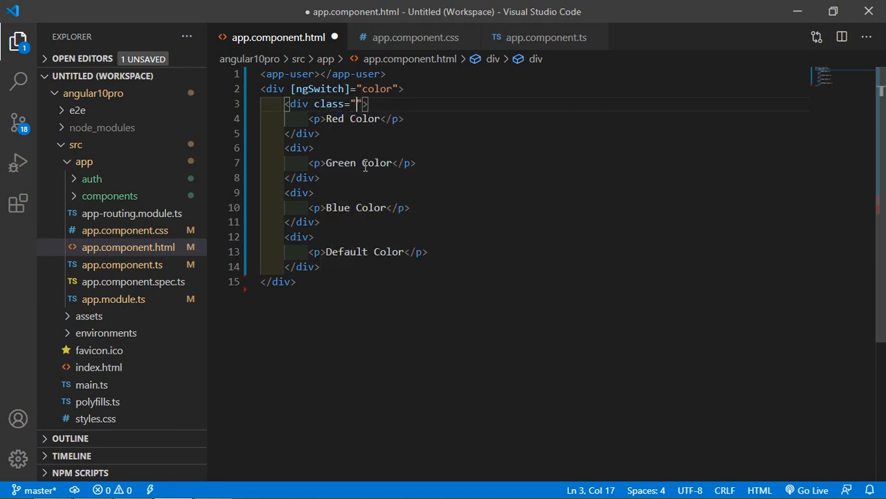
text(box)
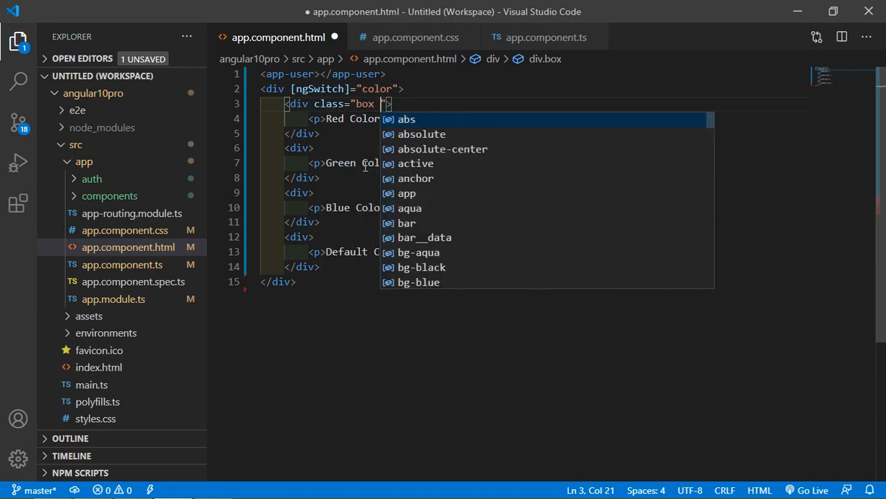
text(red)
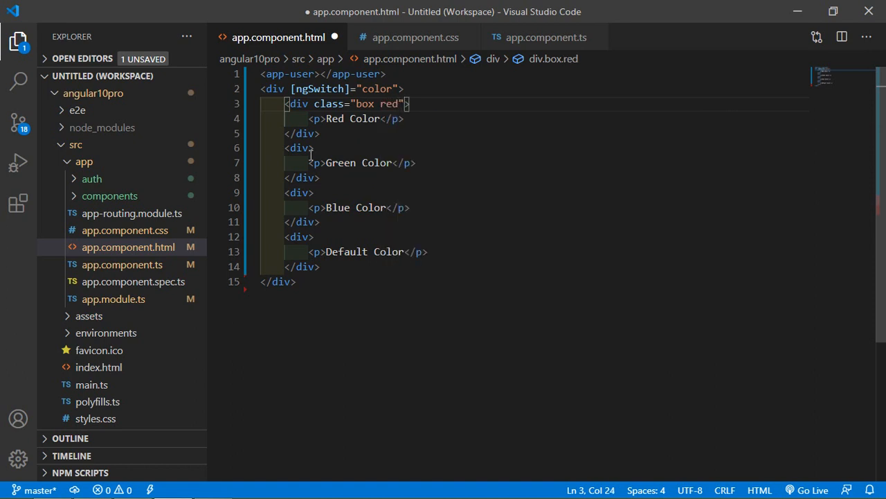
Step: Add box classes to the green, blue and default blocks
text(c)
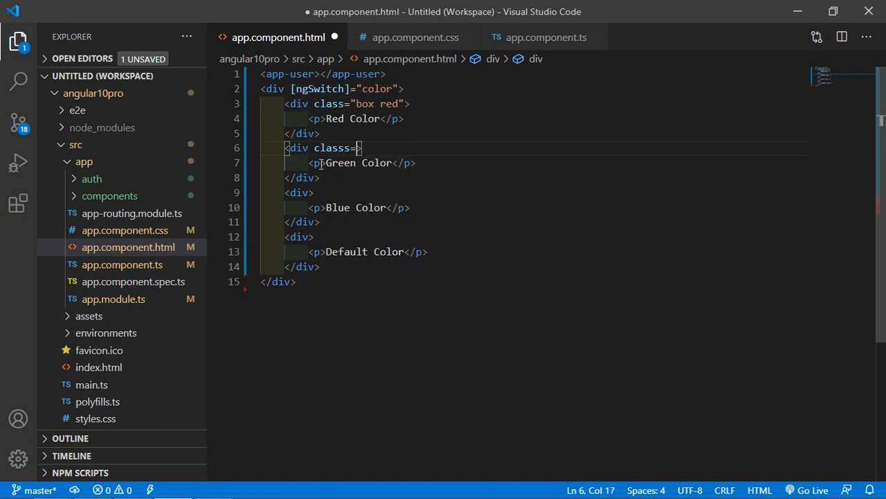
text(box green">)
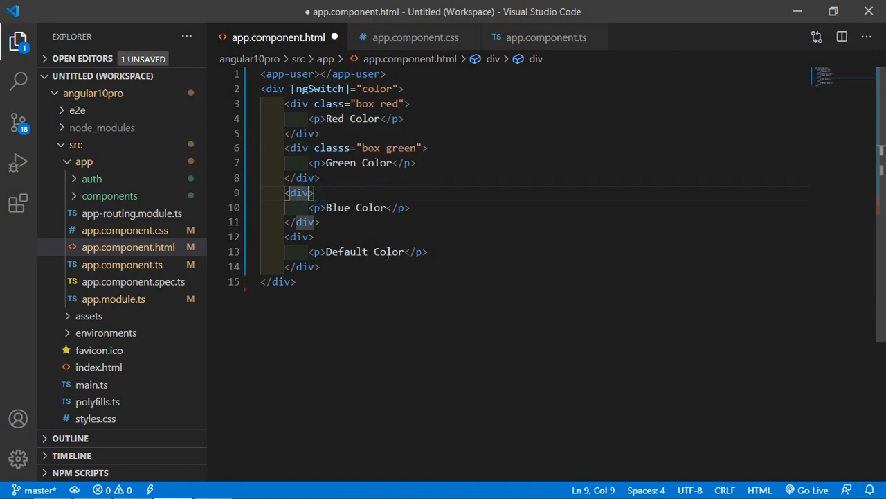
text(class)
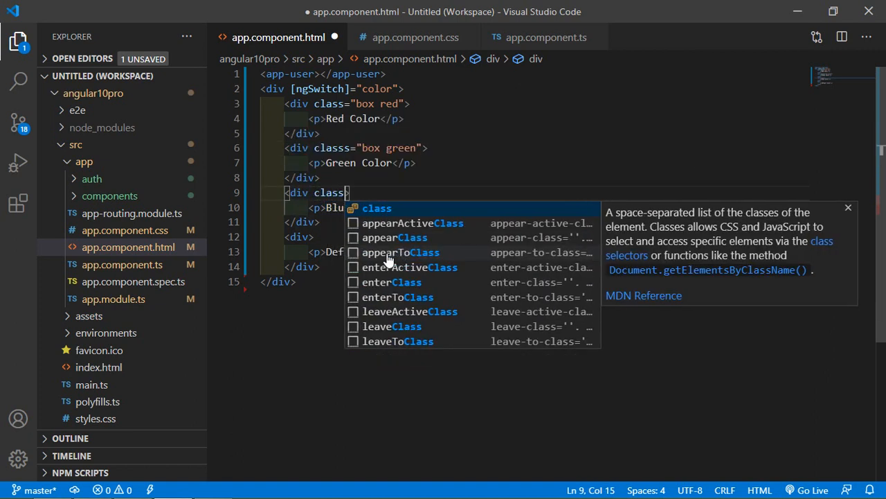
text("">)
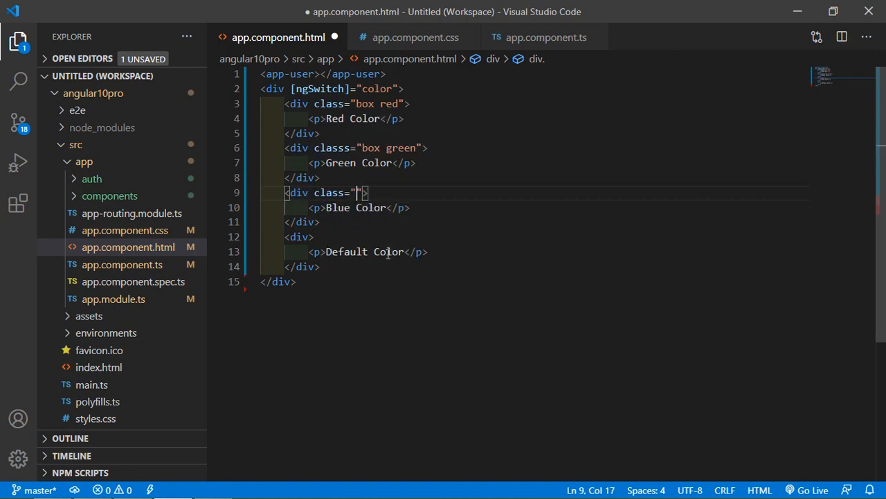
text(box blue)
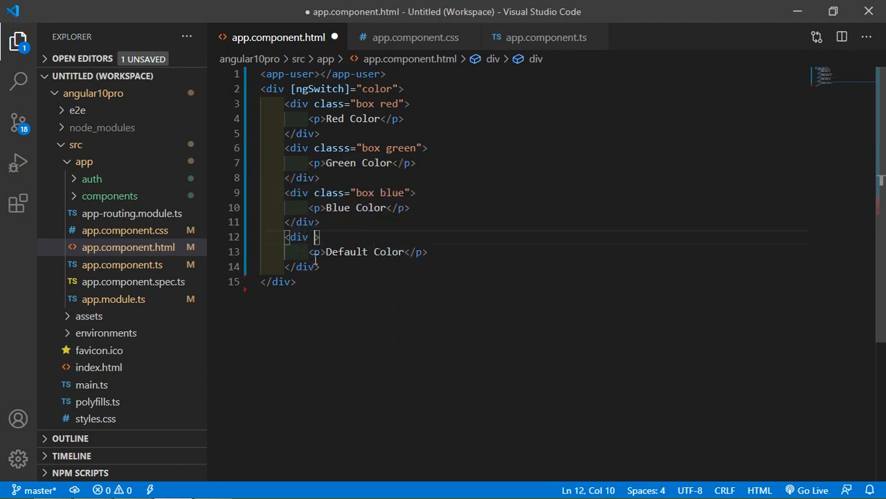
text(class=)
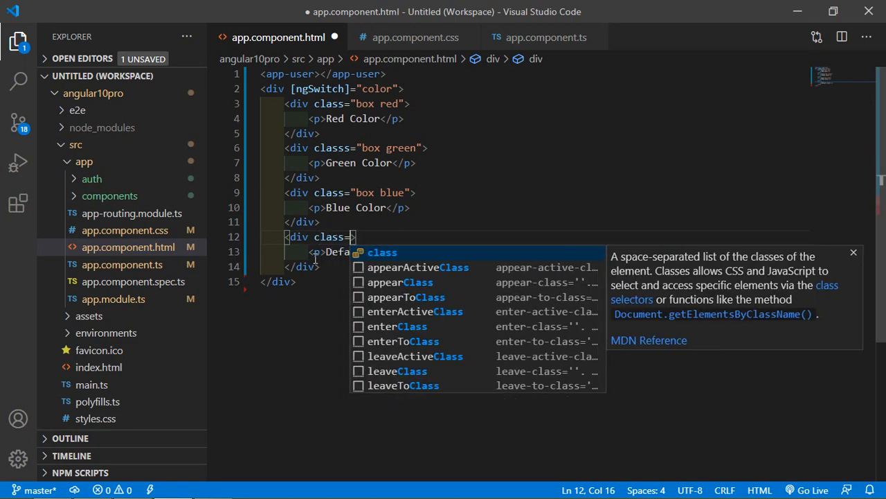
text(box default)
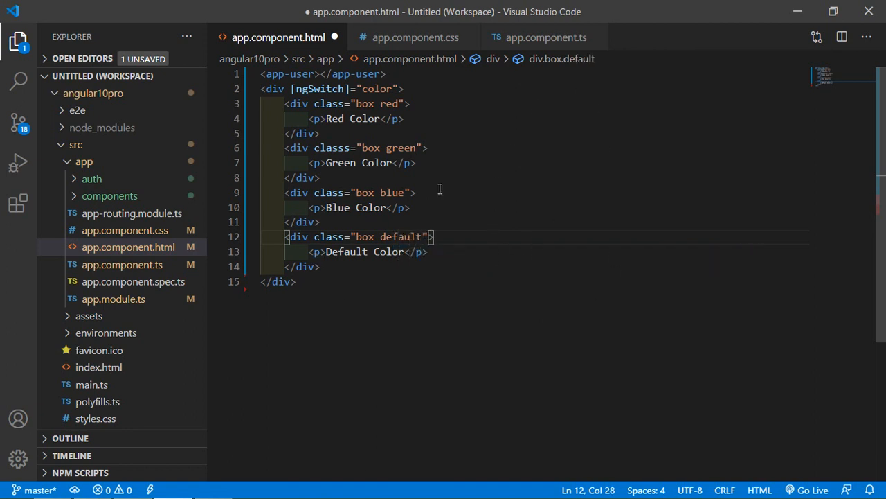
mouse_move(551, 205)
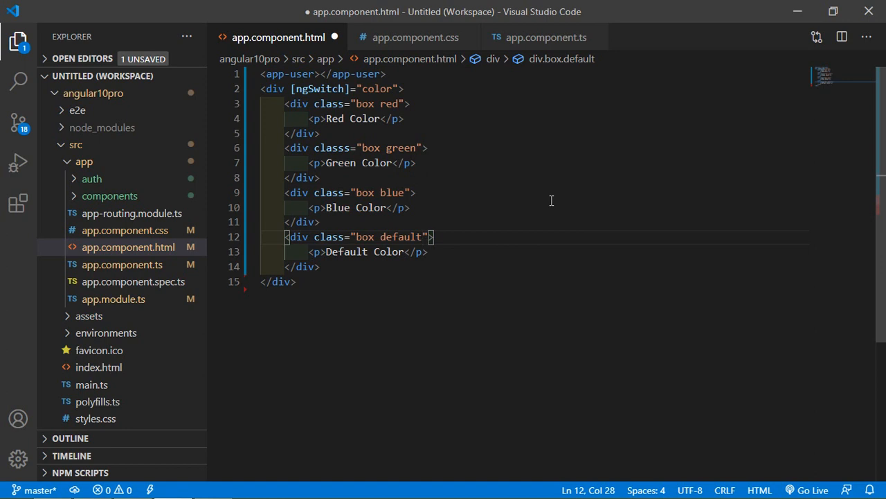
mouse_move(541, 202)
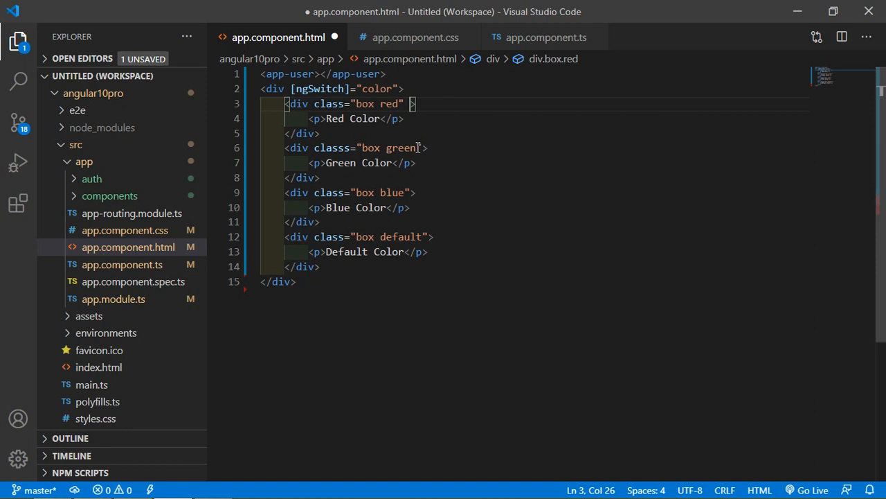
Step: Add *ngSwitchCase="'red'" and "'green'" to the red and green box divs
text(*ngSwitch)
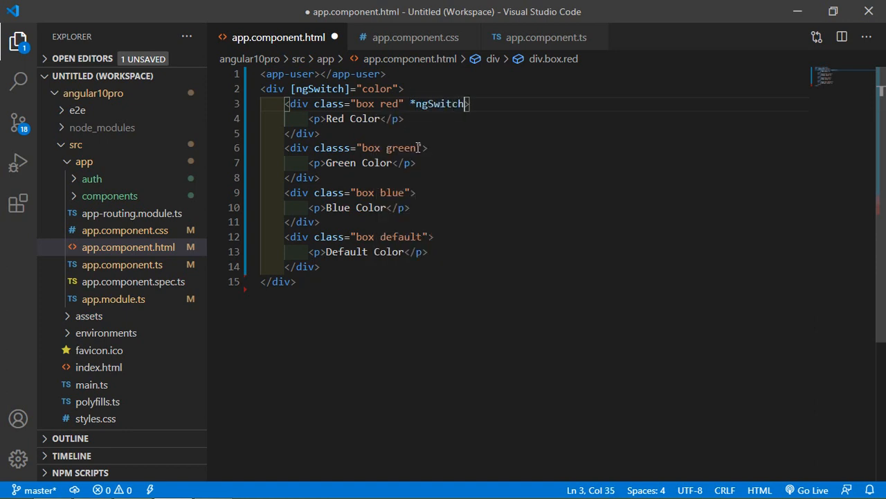
text(Case='')
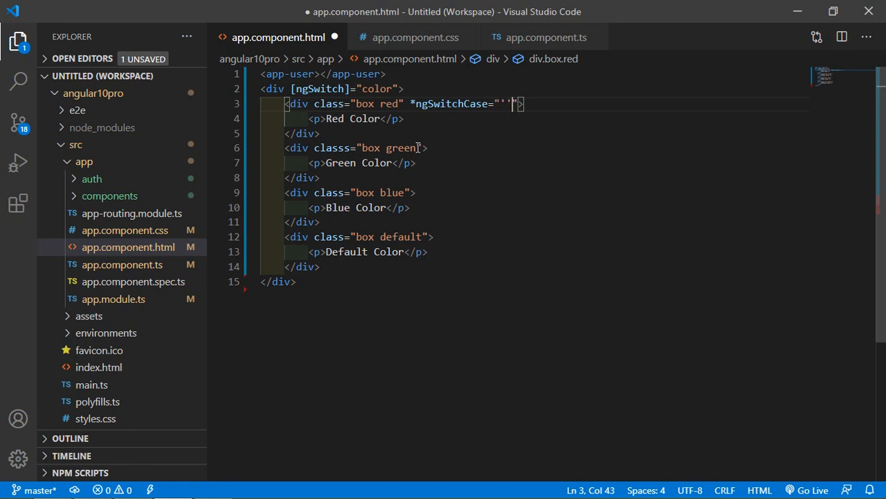
text(red)
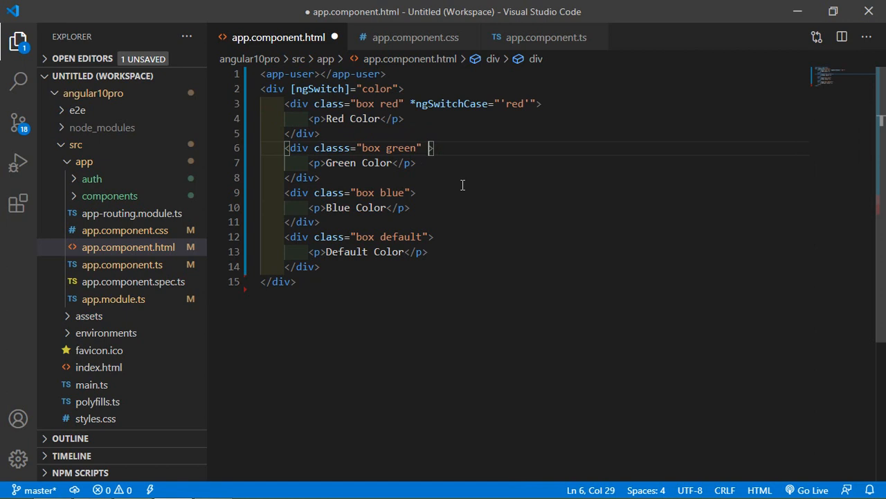
text(#)
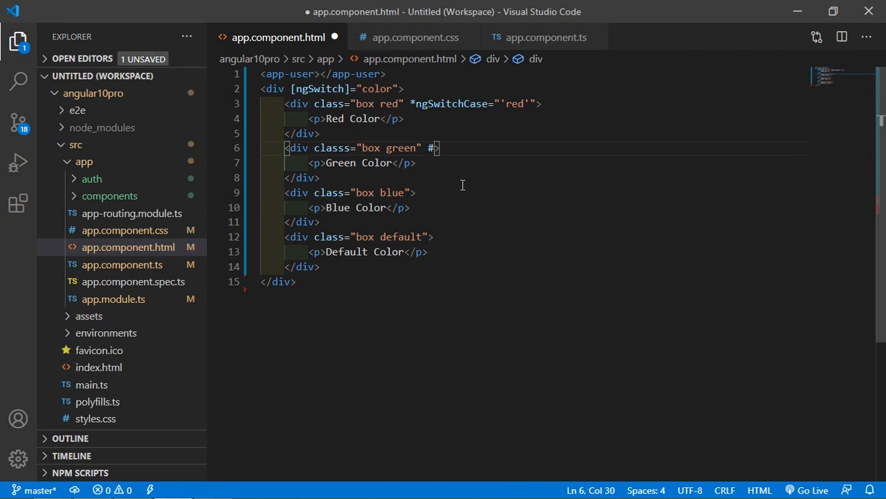
key(Backspace)
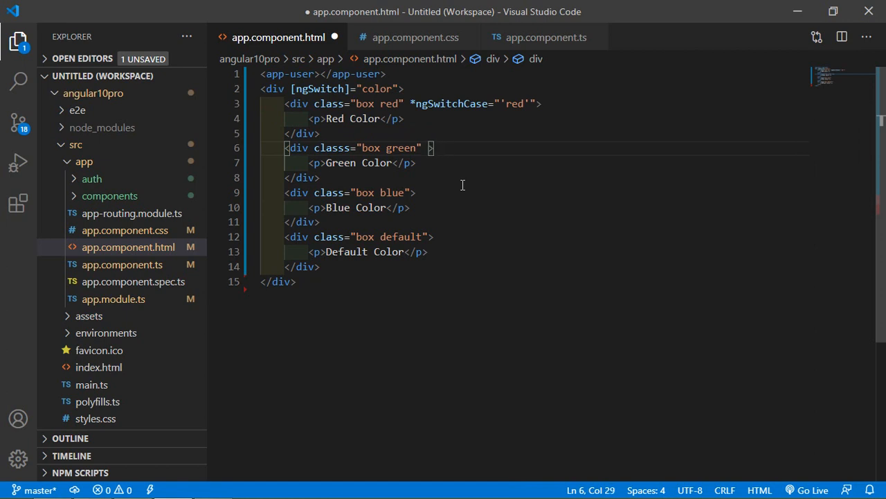
text(*ngSwitchCase=")
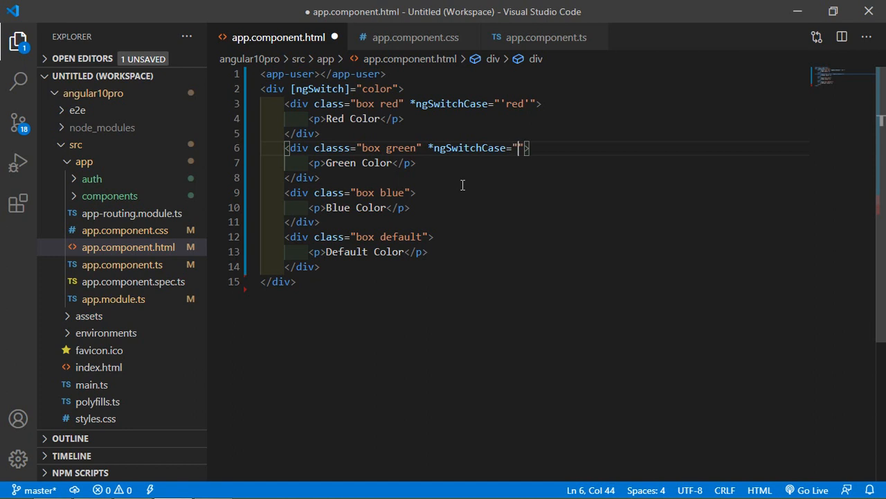
text(green')
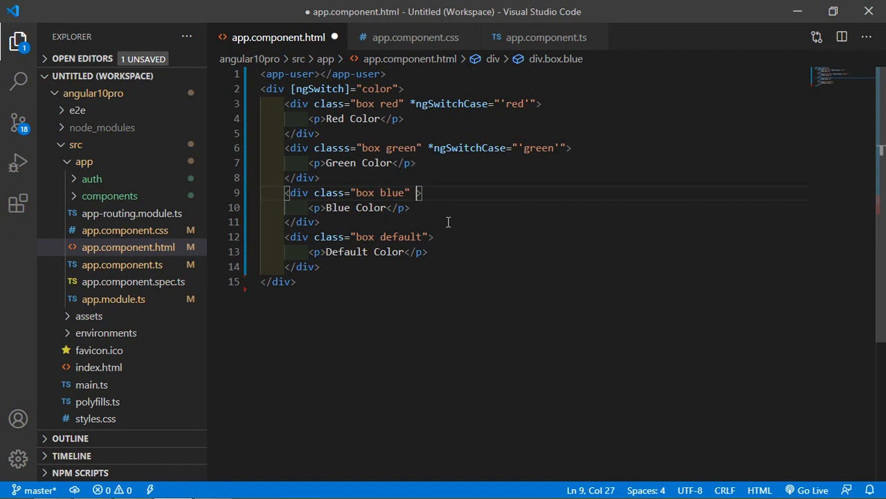
Step: Add *ngSwitchCase="'blue'" to the blue box and *ngSwitchDefault to the default box
text(*)
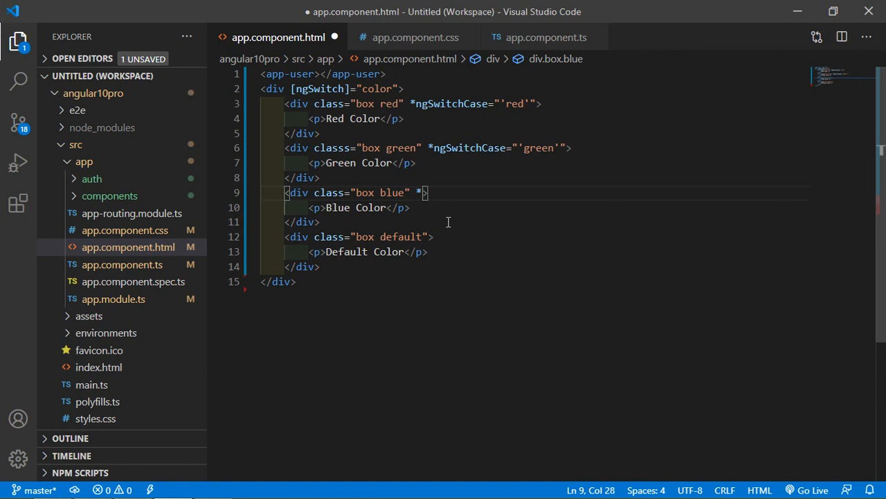
text(ngSwitc)
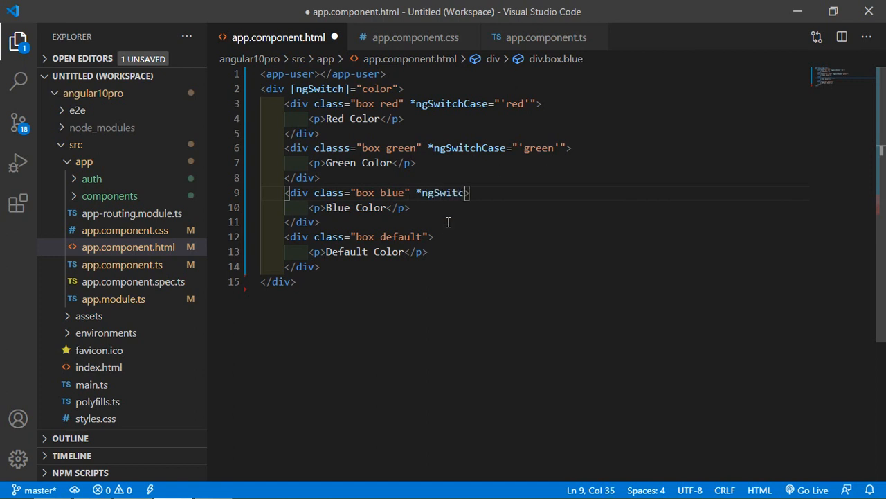
text(hCae)
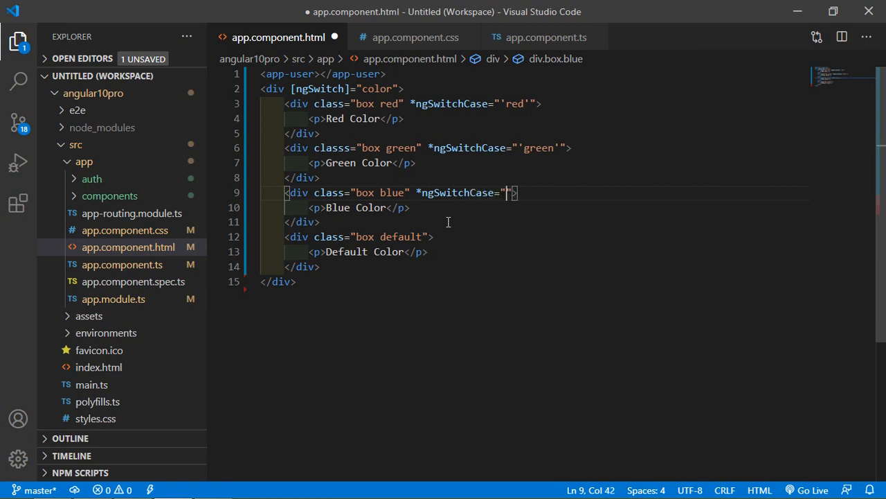
text(')
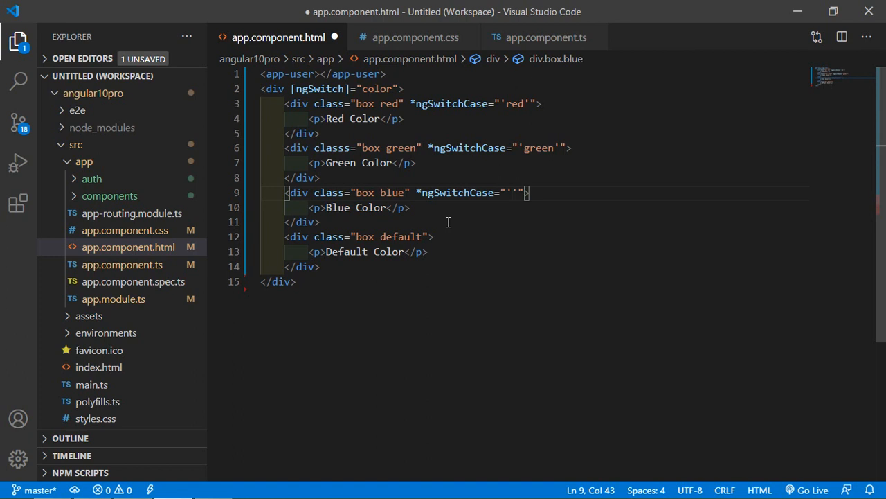
text(blue)
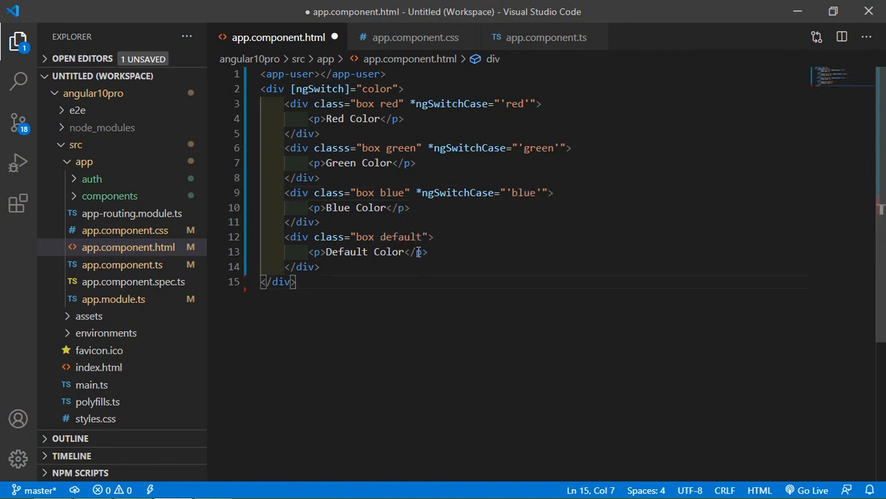
click(437, 236)
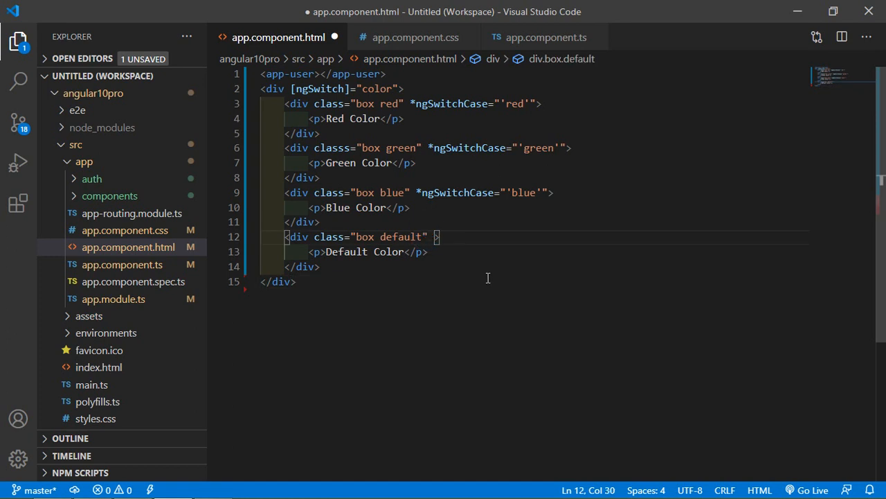
text(*)
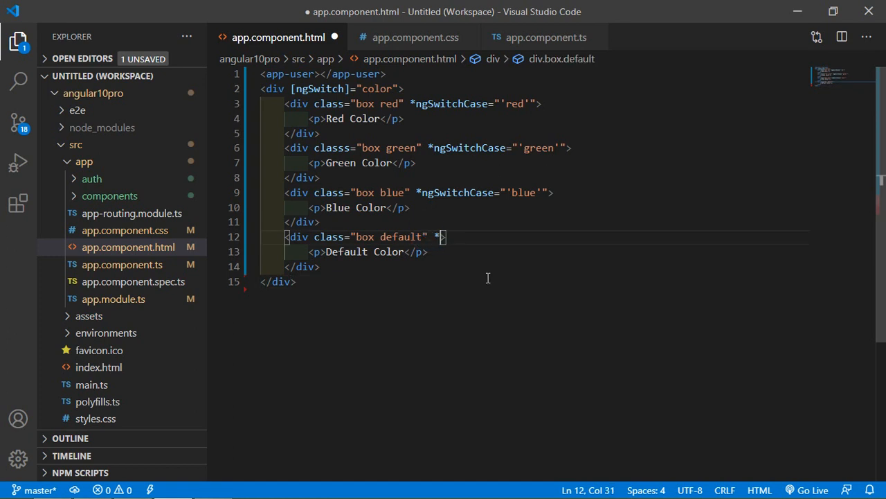
text(ngSwitch)
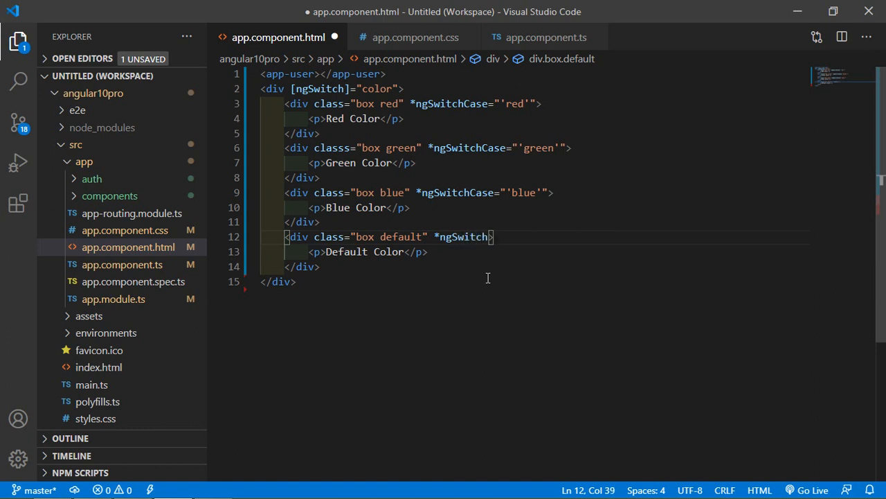
text(Default)
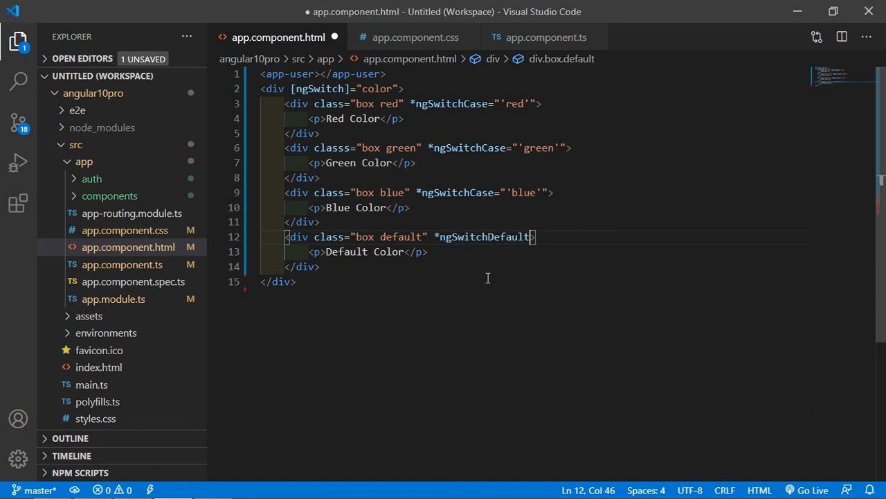
mouse_move(592, 303)
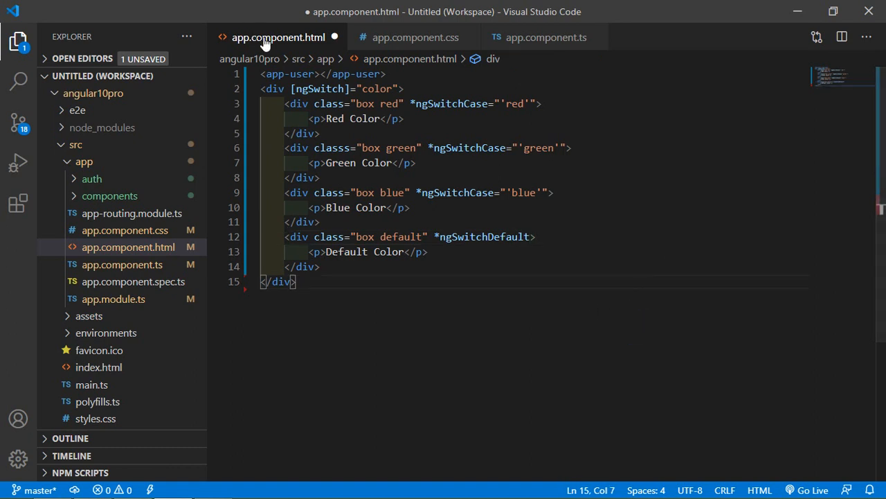
Step: Review the files and compile output, check the red box in Firefox, then return
click(415, 37)
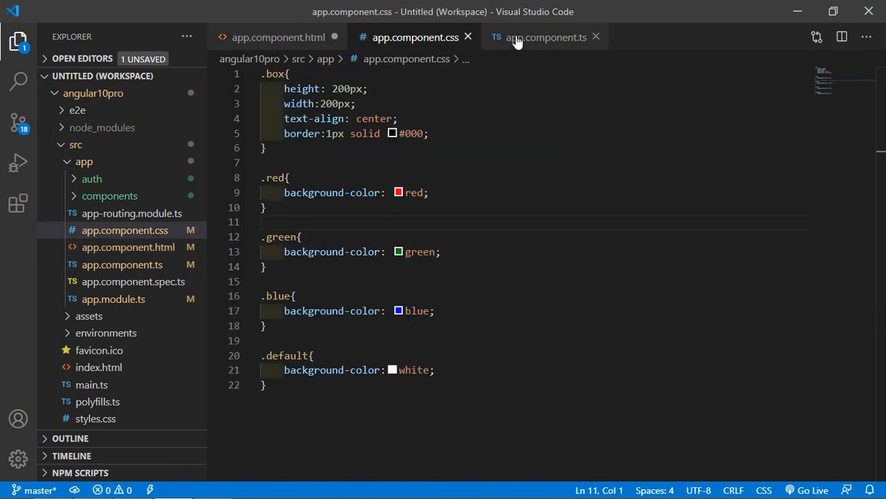
click(278, 37)
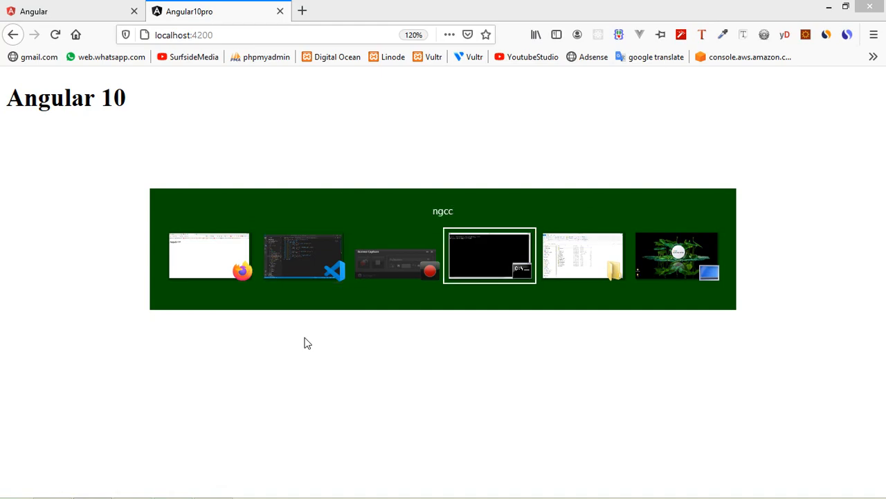
click(490, 255)
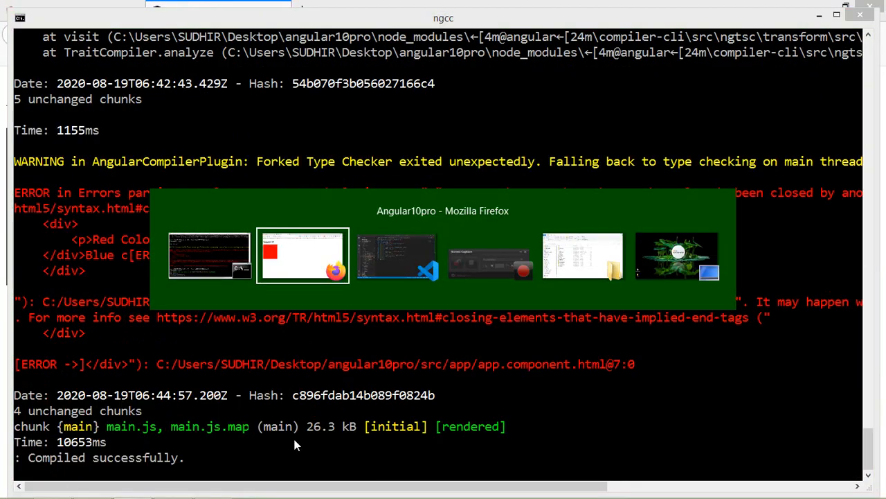
click(303, 254)
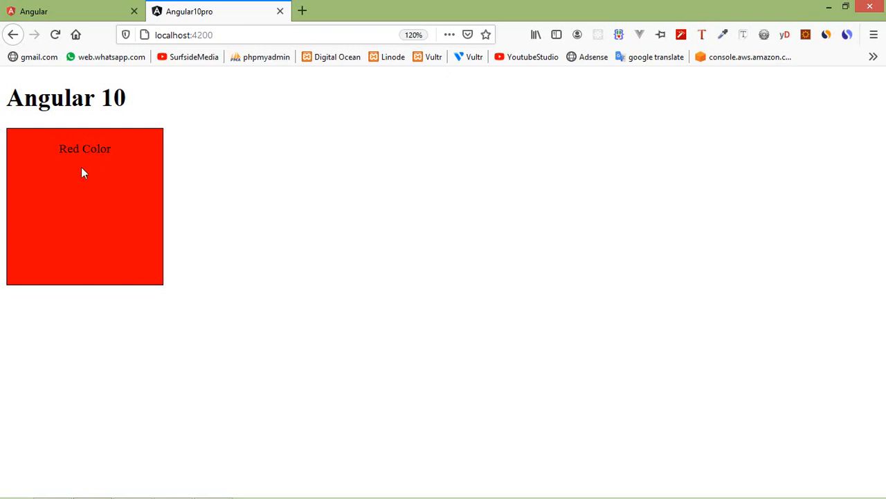
mouse_move(98, 175)
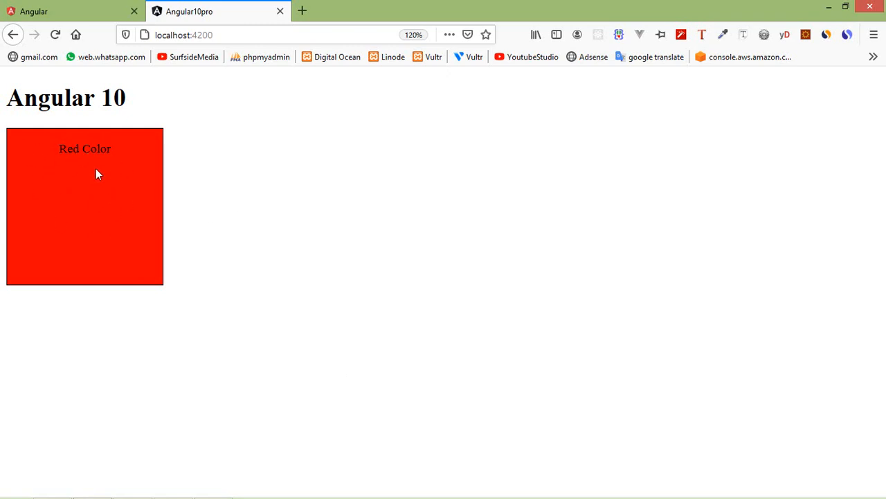
key(alt+tab)
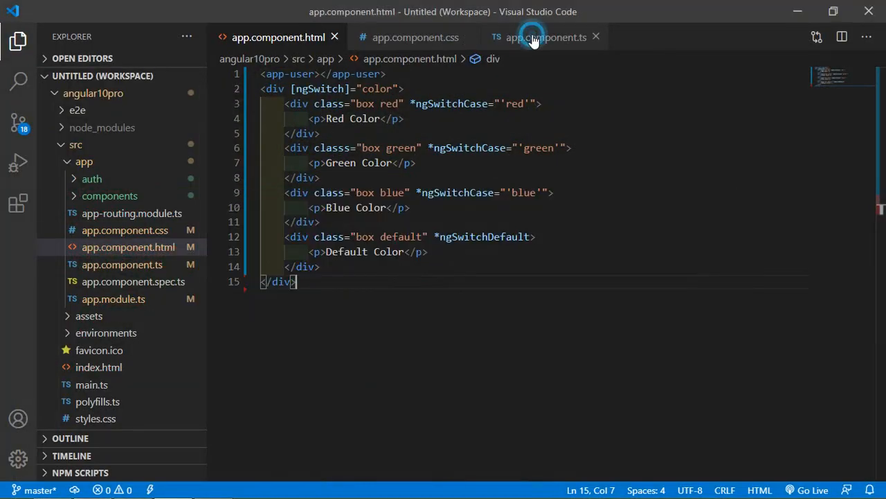
Step: Change AppComponent's color property from 'red' to 'green' and return to the template
click(545, 37)
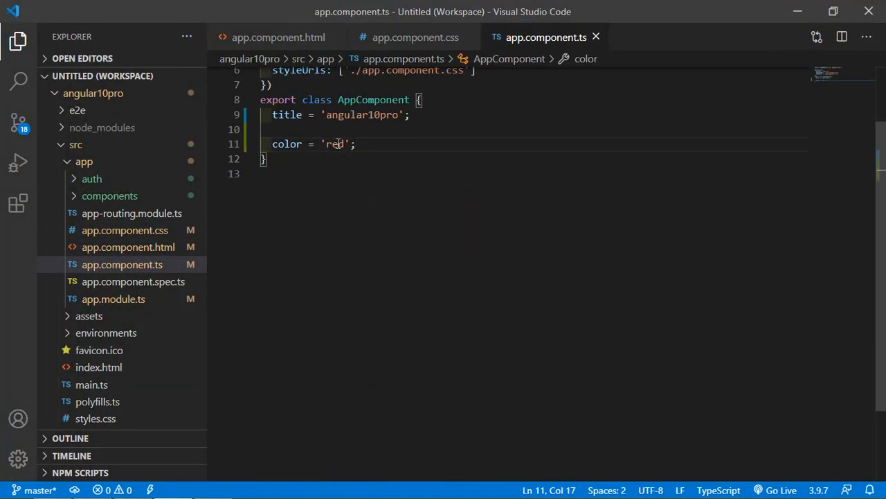
text(ge)
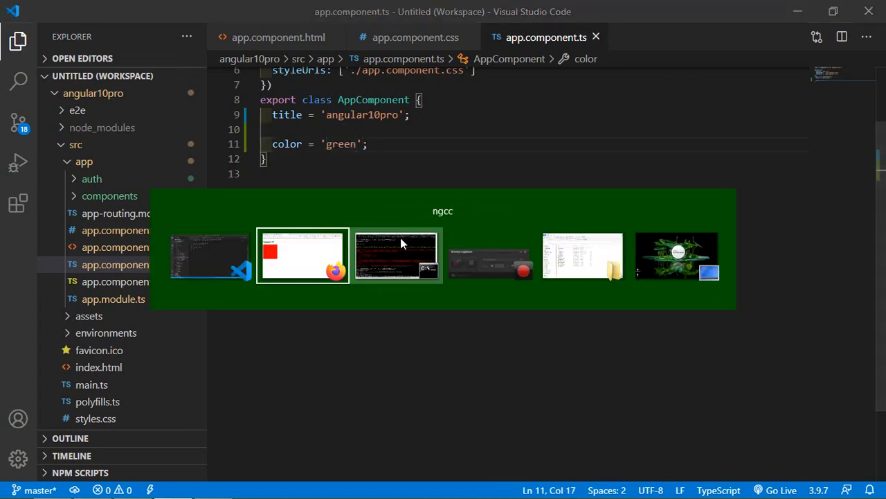
click(303, 256)
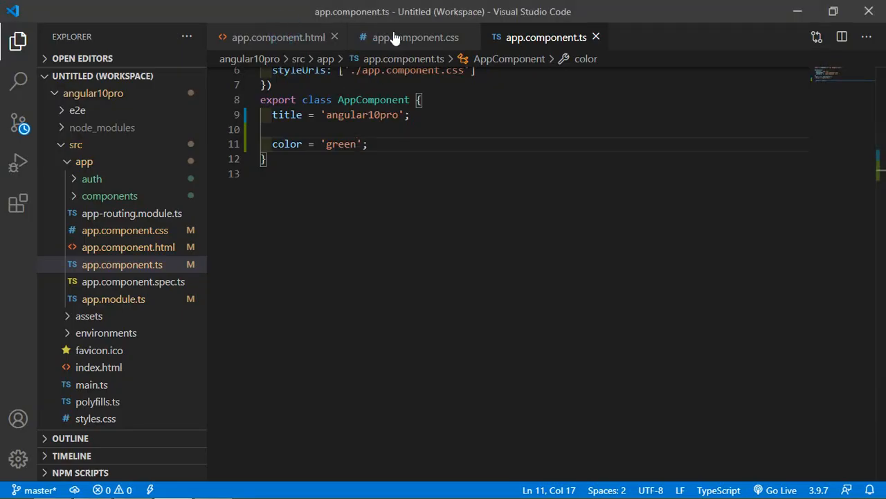
click(278, 37)
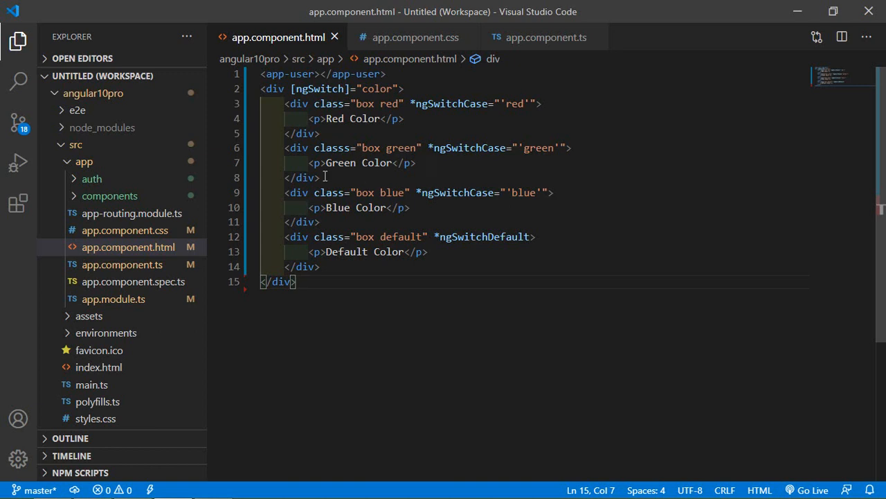
Step: Delete the extra s from 'classs' on line 6 and check Firefox
click(354, 147)
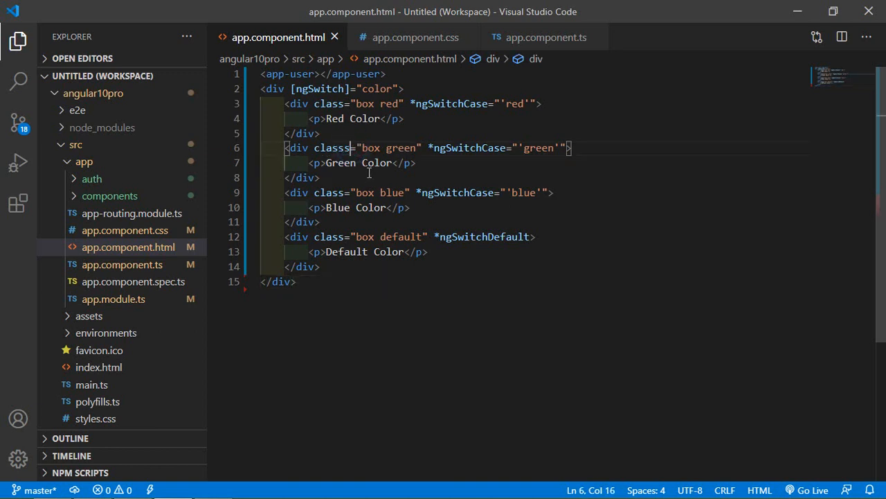
key(Backspace)
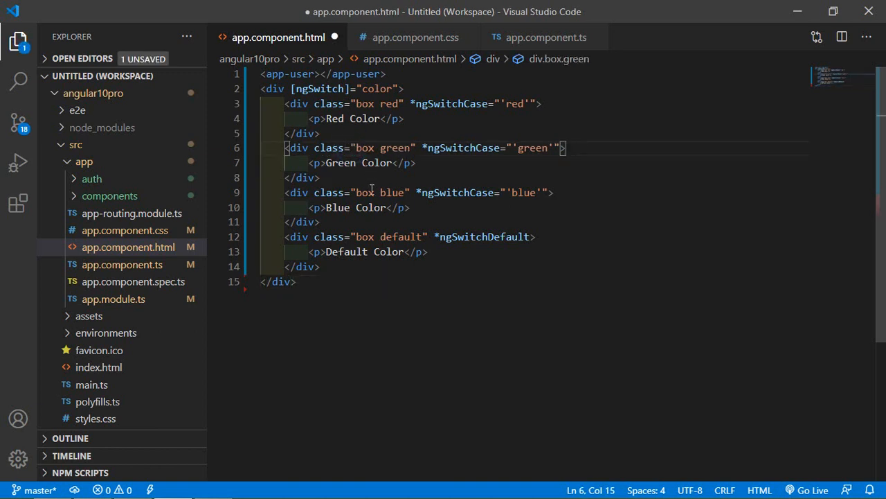
key(alt+tab)
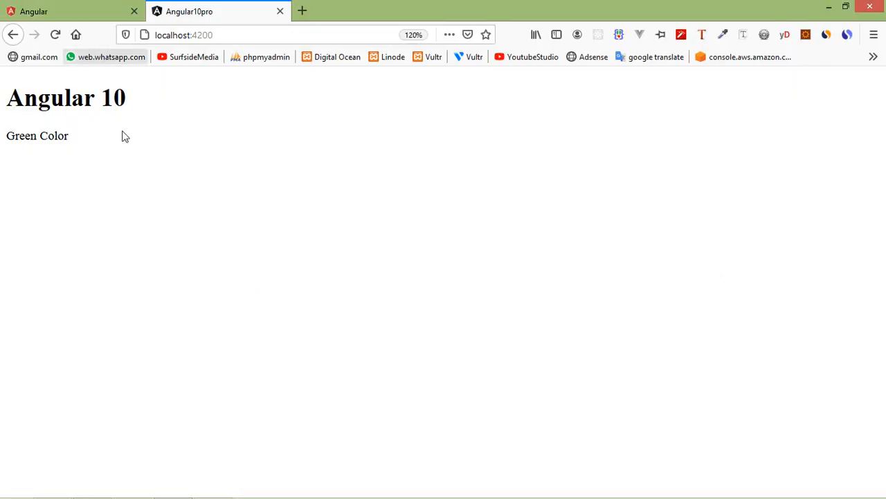
mouse_move(187, 57)
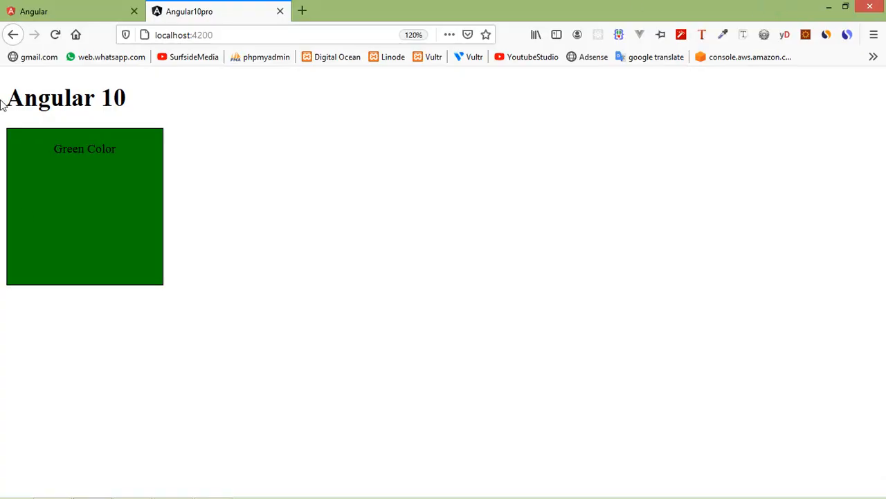
mouse_move(114, 211)
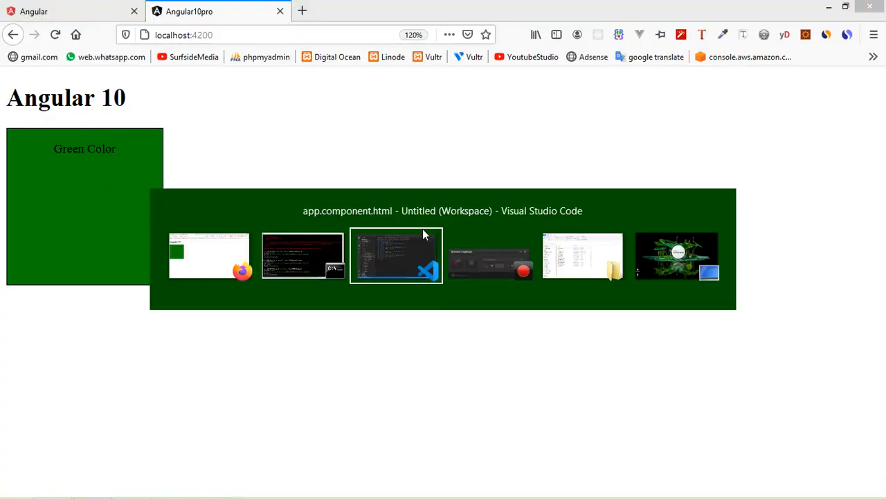
Step: Change the component's color property from 'green' to 'blue' and check the blue box
click(396, 255)
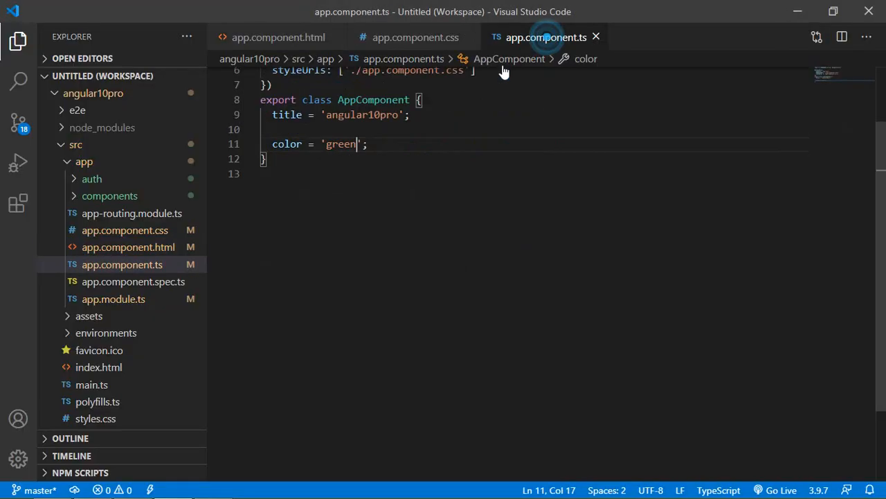
double_click(340, 143)
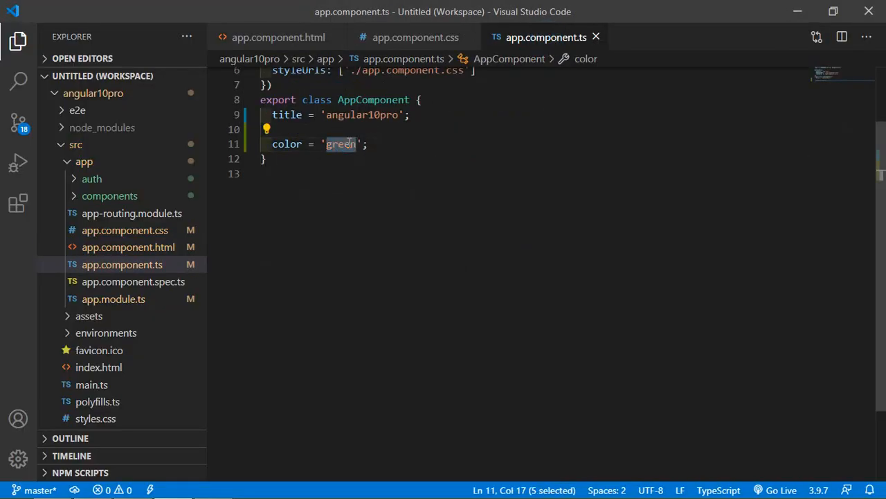
text(blue)
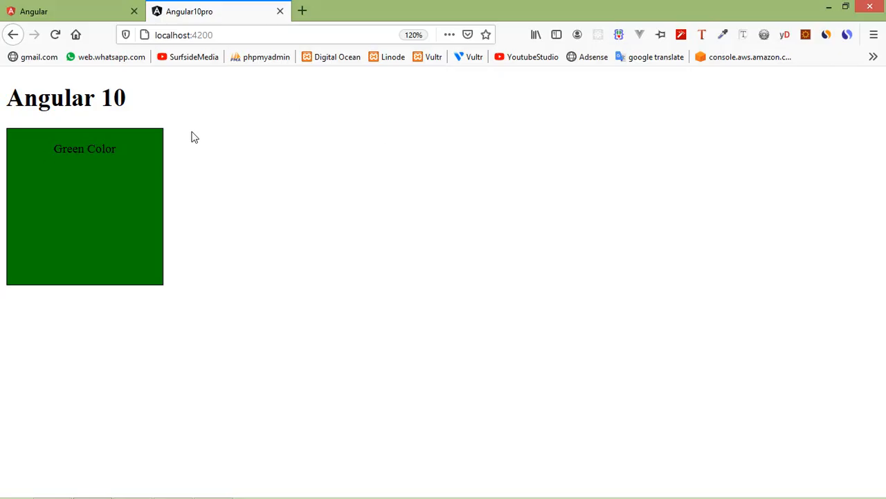
click(245, 35)
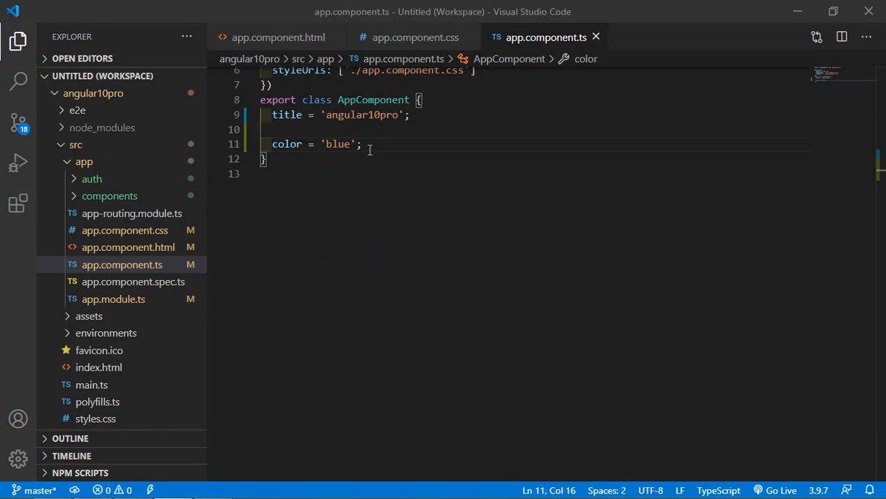
Step: Replace the color value 'blue' with 'grey' and save the component file
double_click(337, 144)
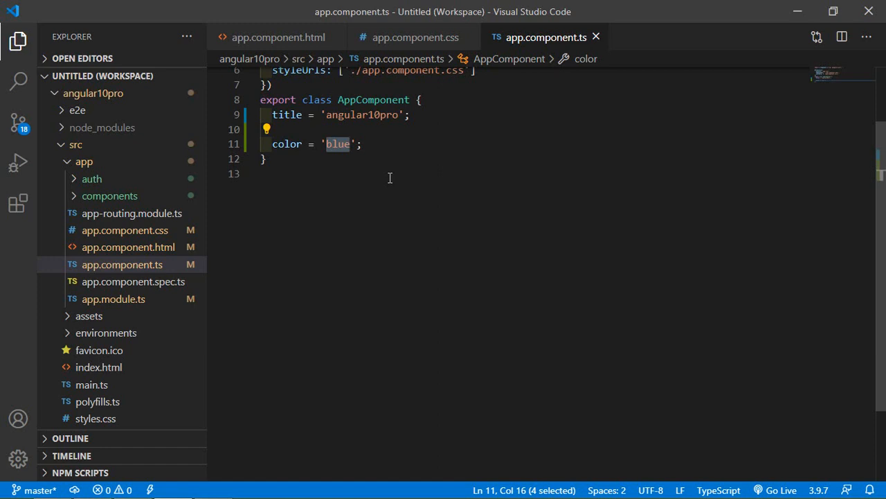
text(grey)
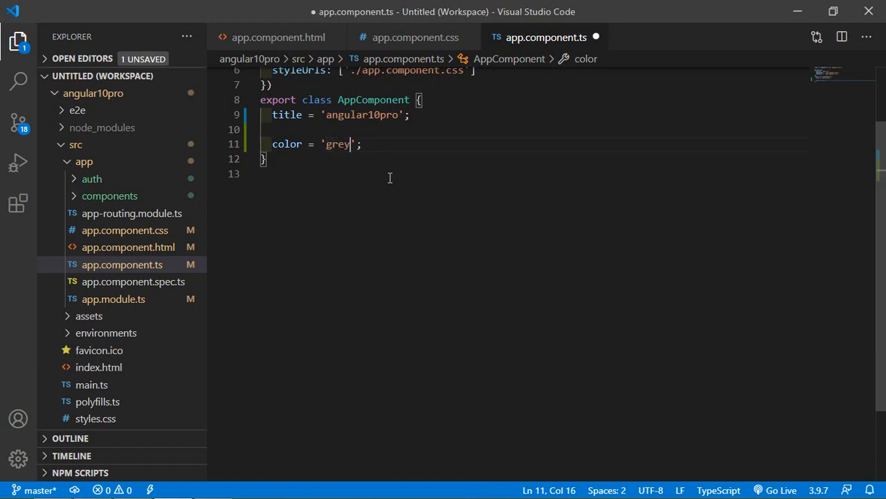
key(alt+tab)
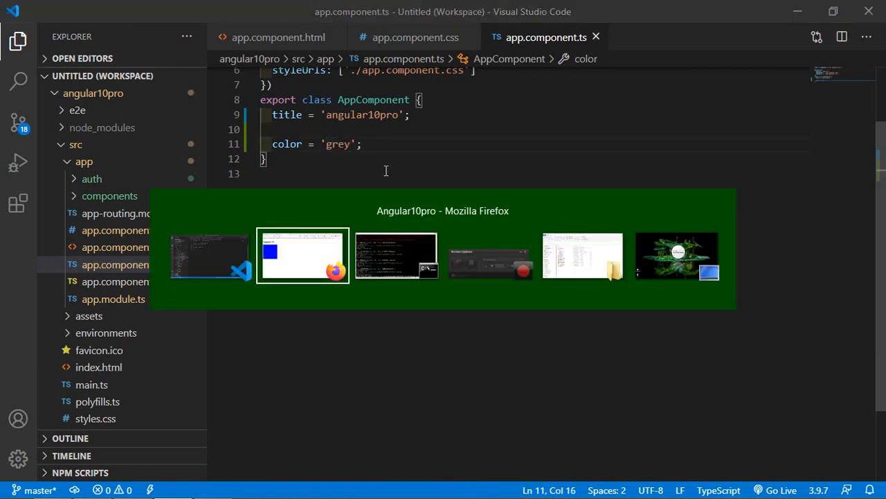
click(302, 255)
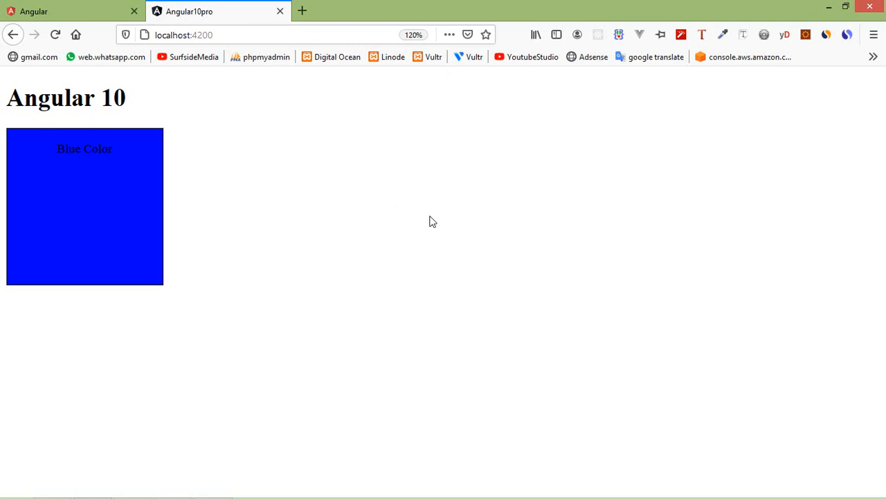
mouse_move(197, 95)
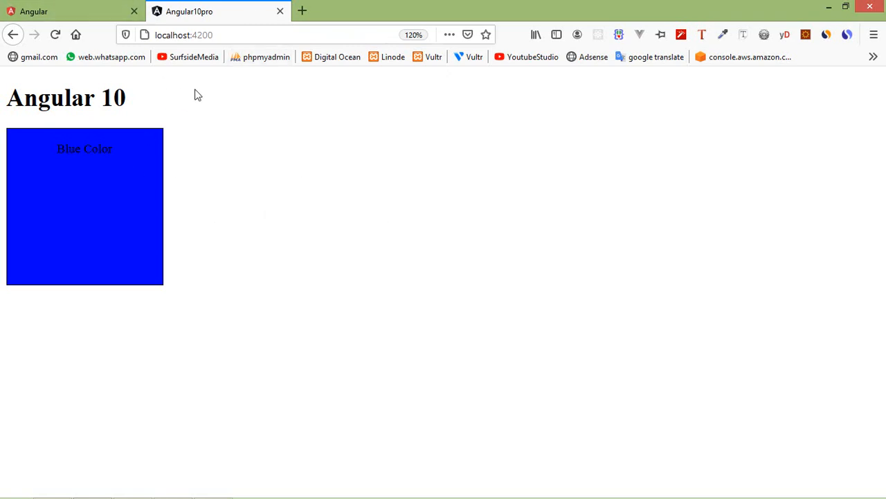
click(54, 34)
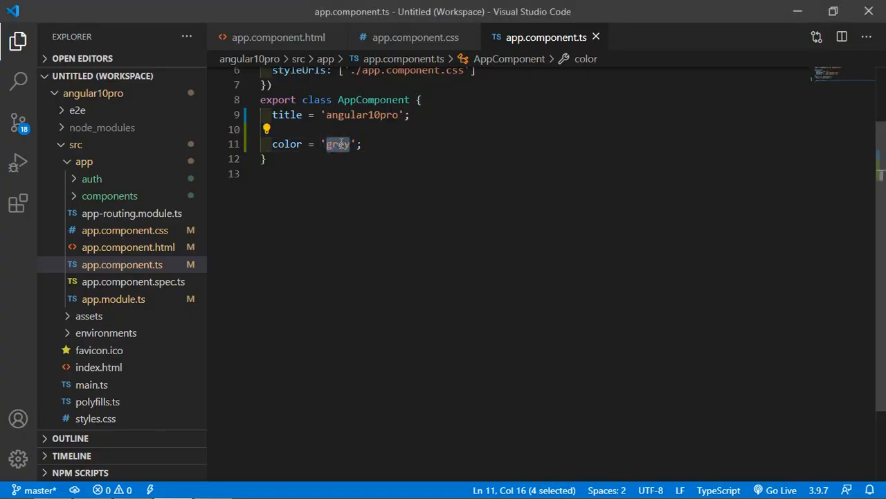
Step: Enter 'silver' while confirming the page shows the Default Color fallback box
text(silver)
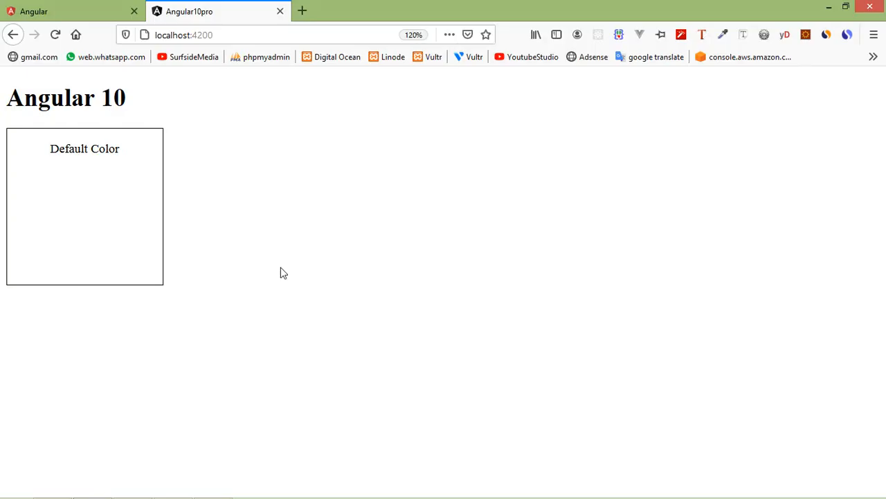
mouse_move(387, 437)
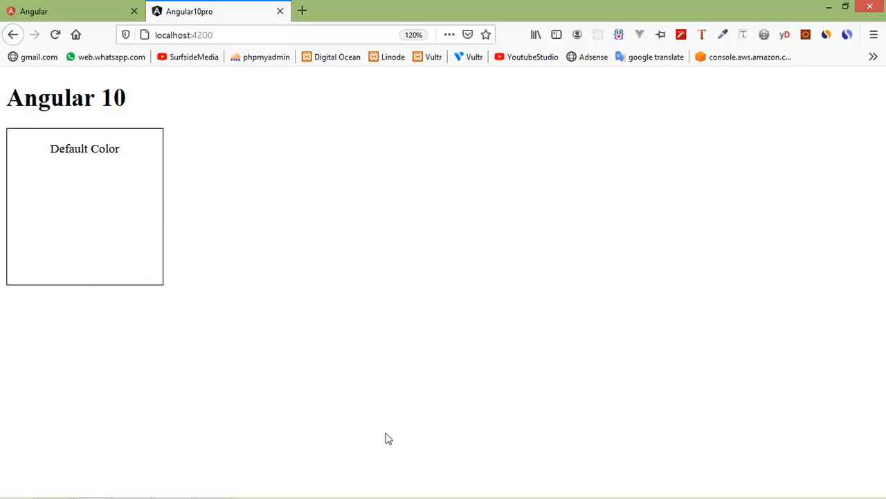
mouse_move(196, 56)
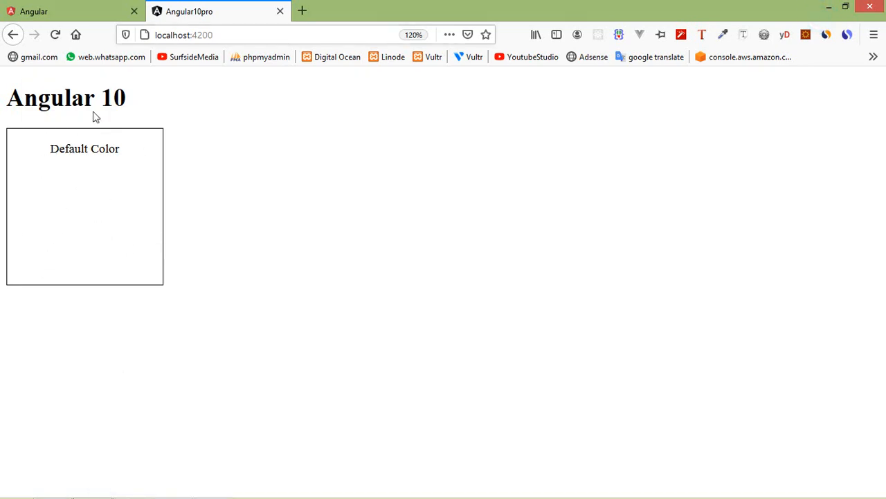
mouse_move(285, 203)
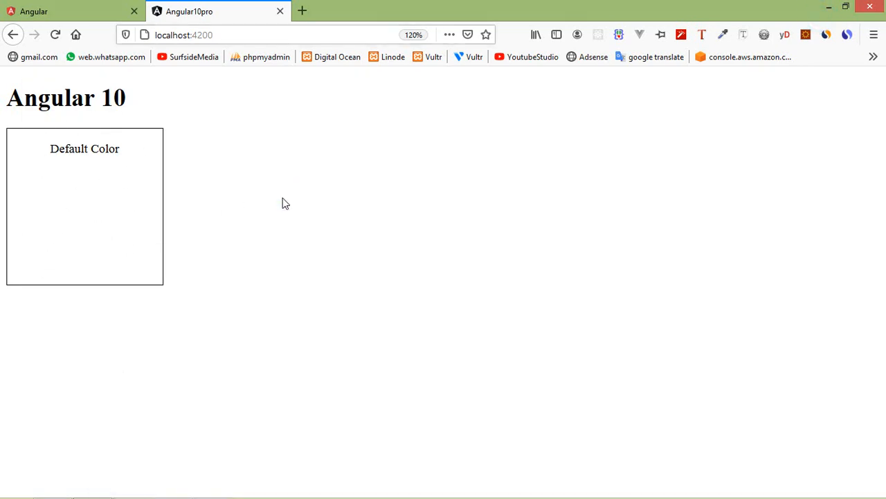
mouse_move(291, 201)
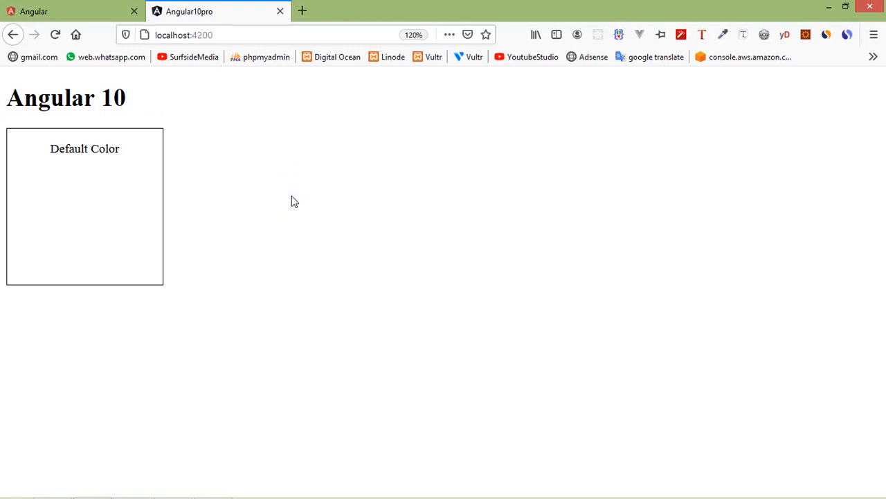